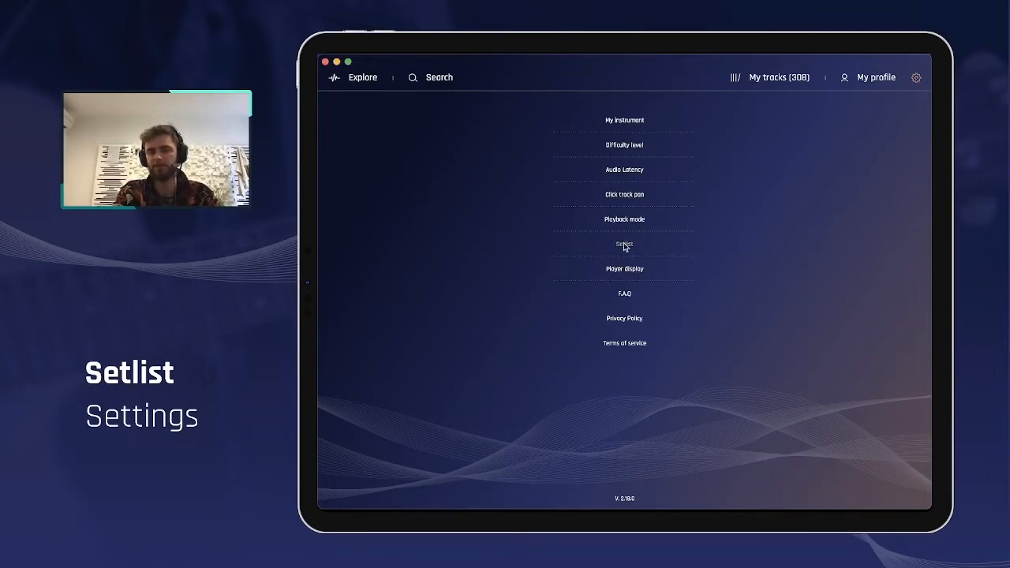
Switch Autoplay off in the setlist settings, keeping Auto-next enabled.
left_click(623, 244)
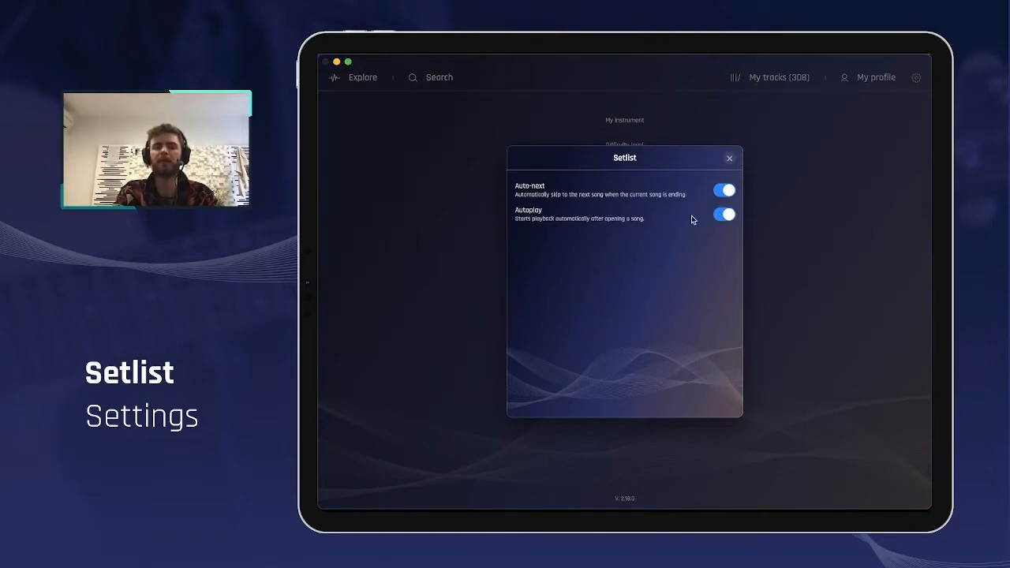
mouse_move(565, 206)
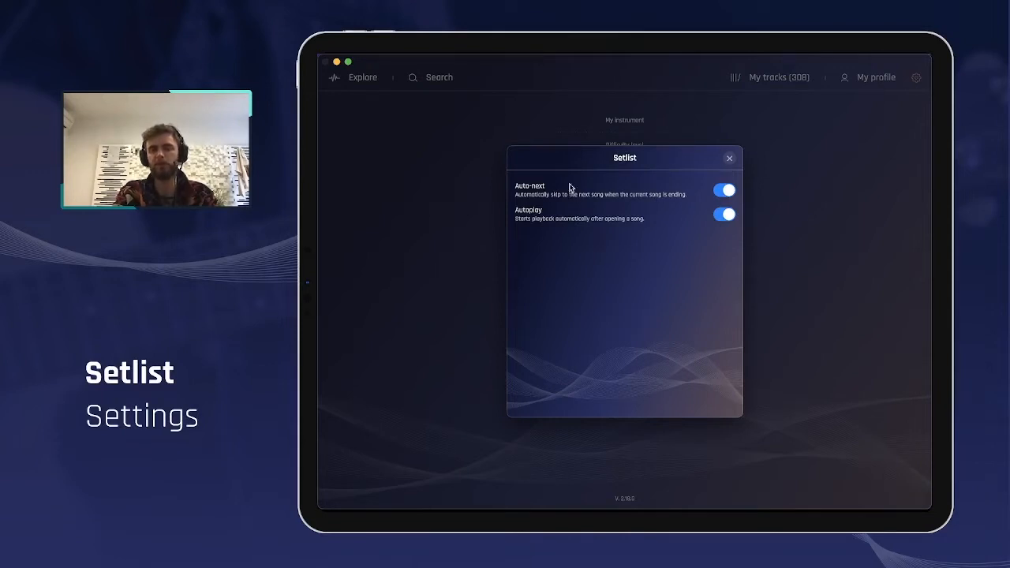
mouse_move(526, 199)
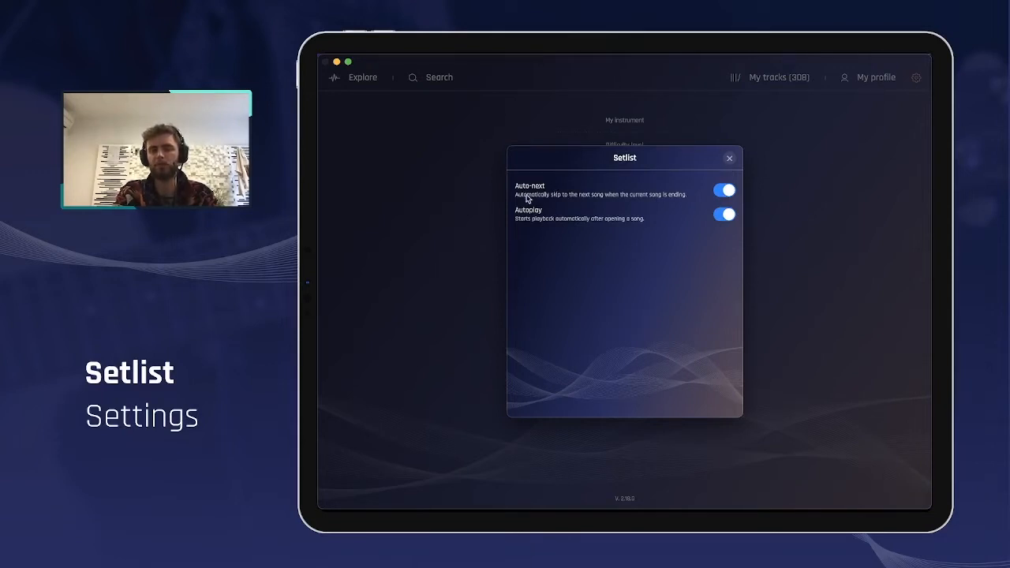
mouse_move(567, 201)
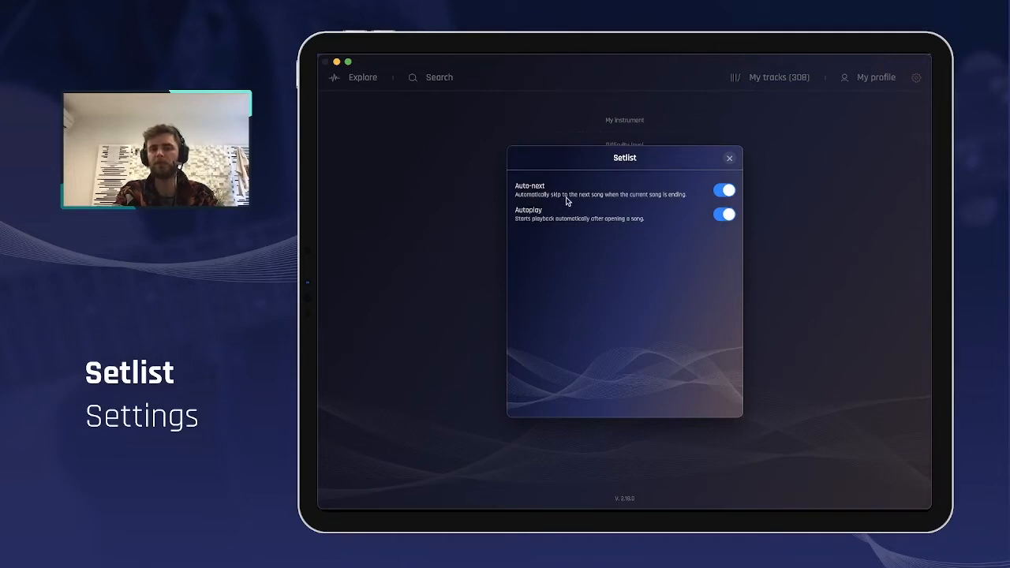
mouse_move(684, 200)
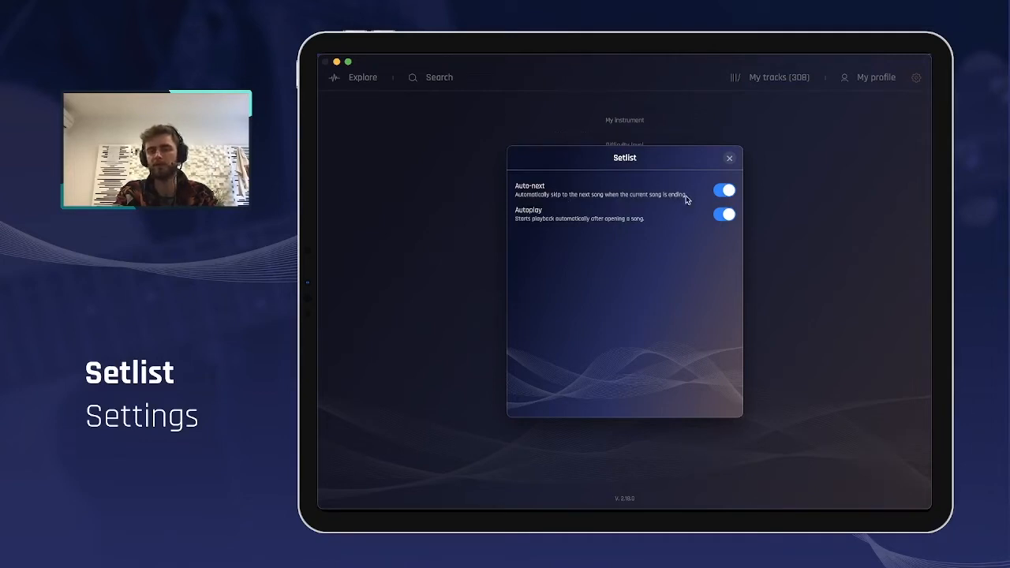
mouse_move(517, 228)
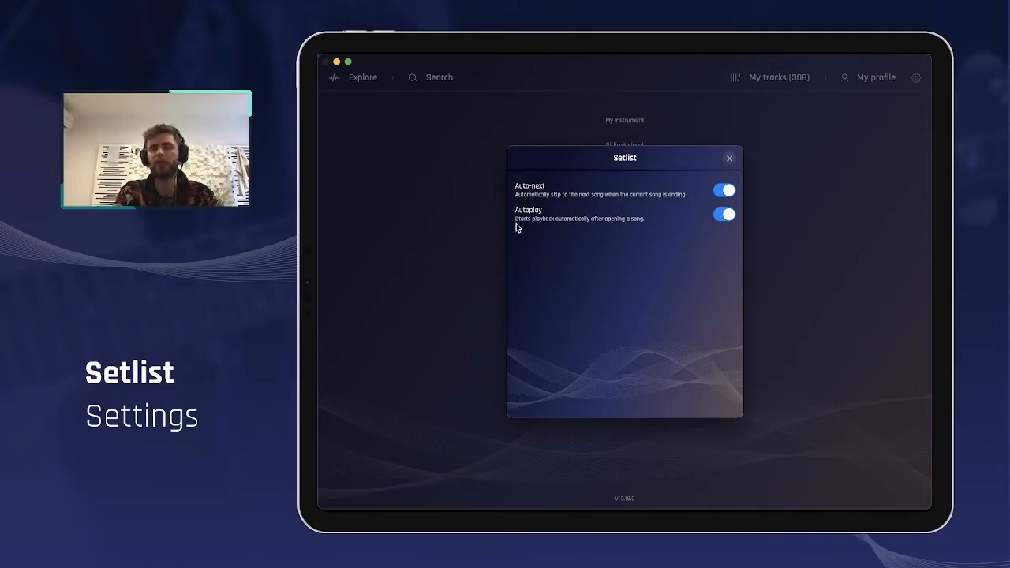
mouse_move(590, 225)
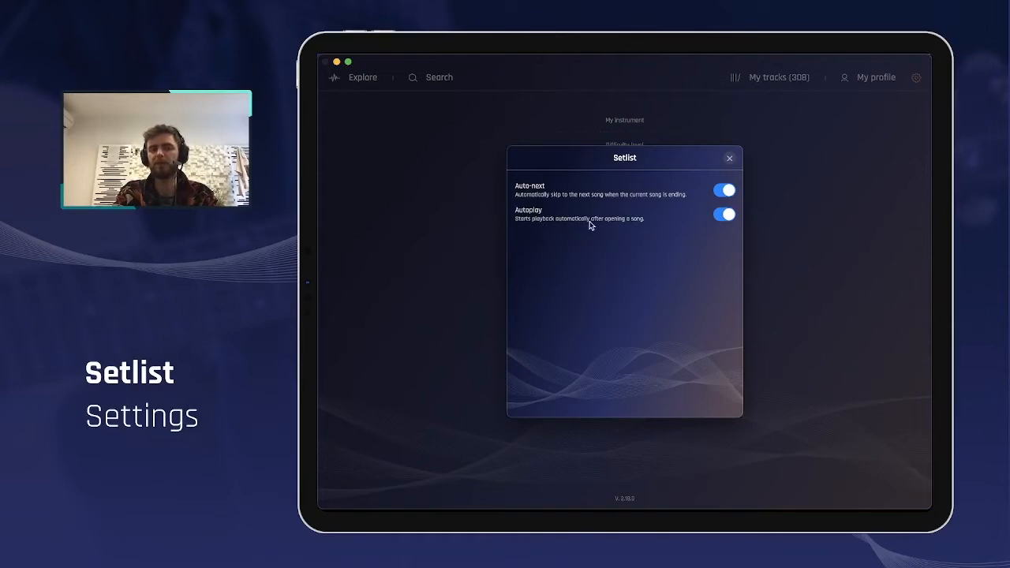
mouse_move(587, 211)
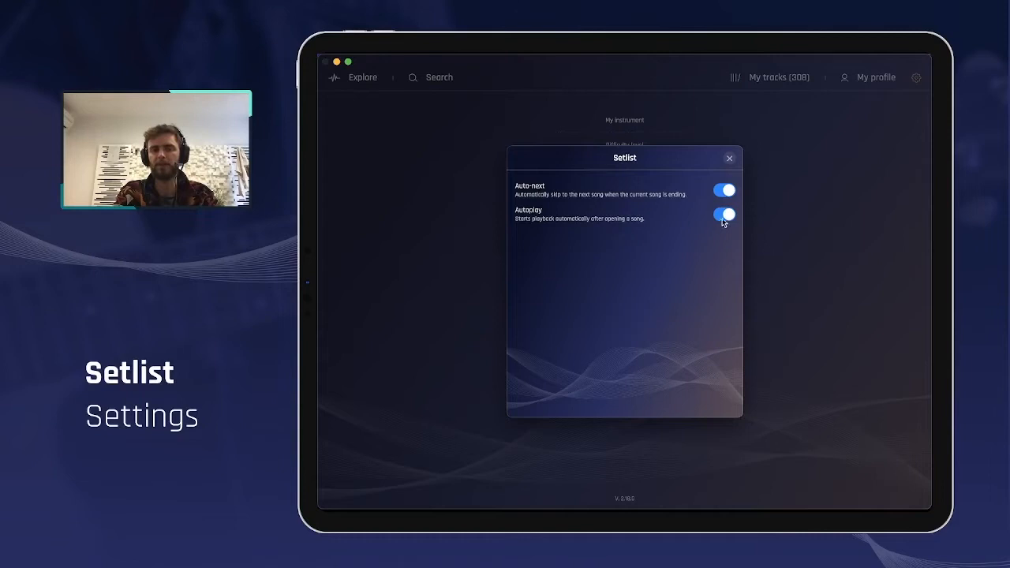
left_click(723, 214)
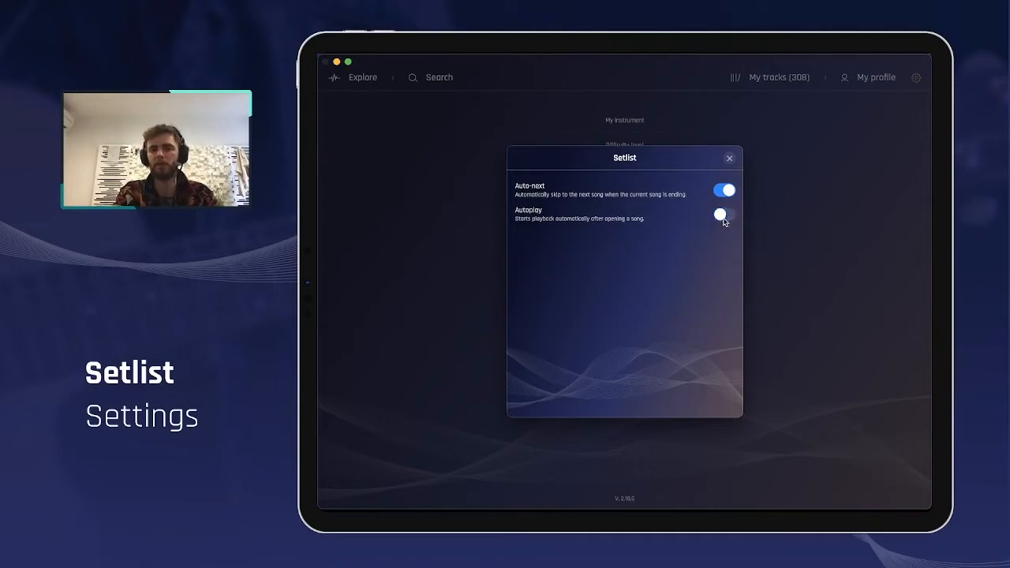
mouse_move(703, 194)
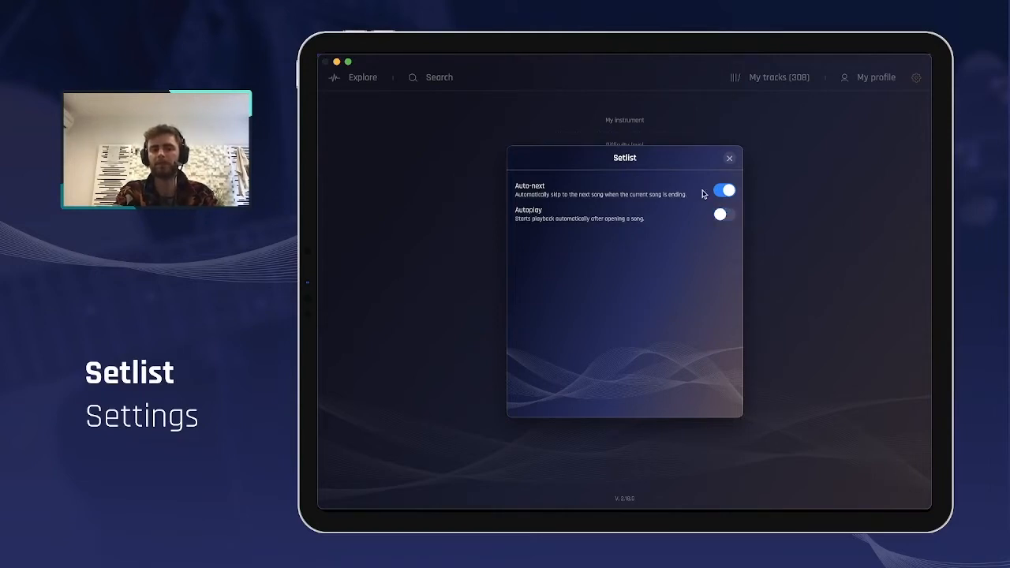
mouse_move(672, 243)
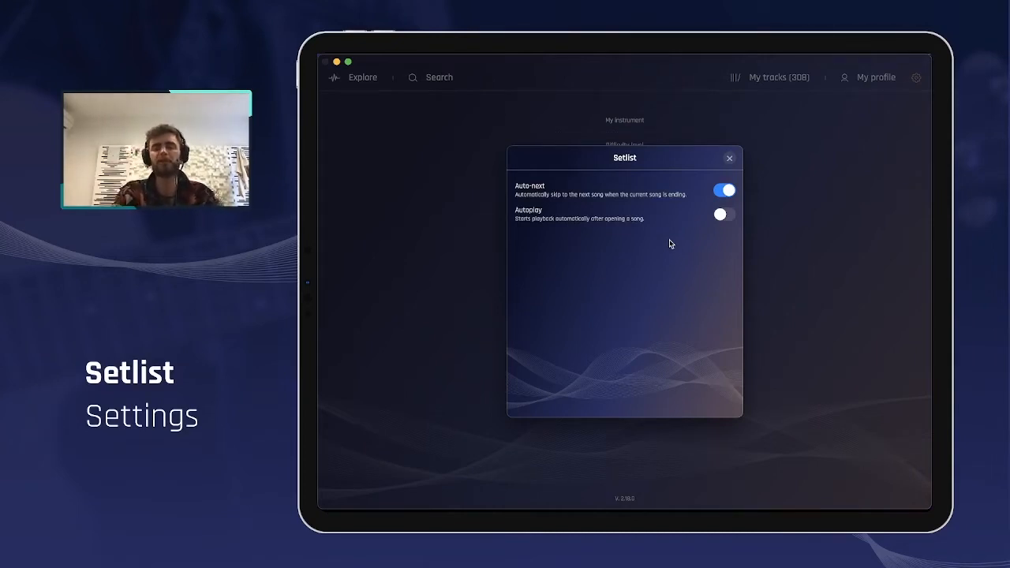
mouse_move(635, 184)
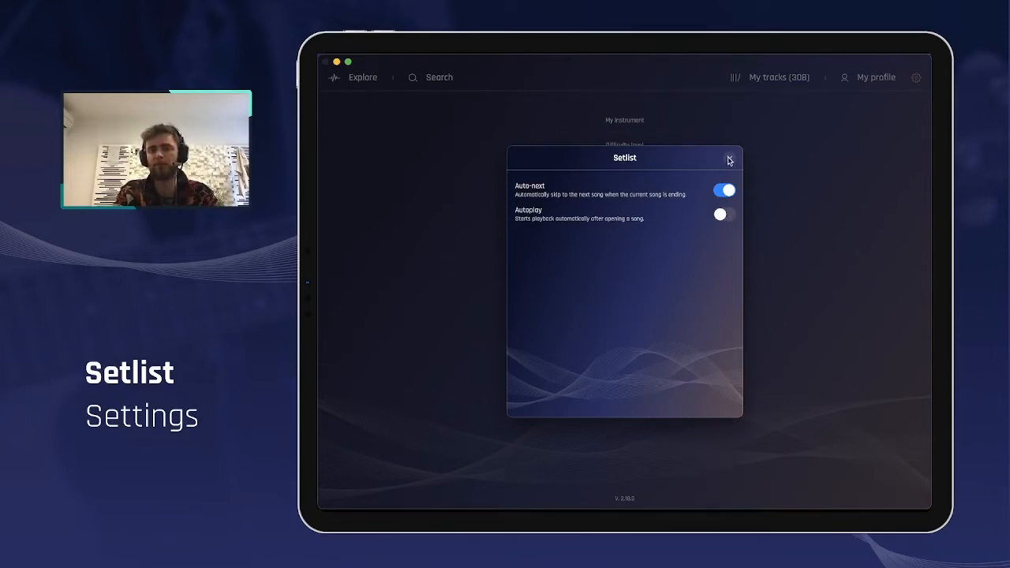
Play Wonderwall from the App live demo 2 setlist to its end, then return to the setlist.
left_click(728, 160)
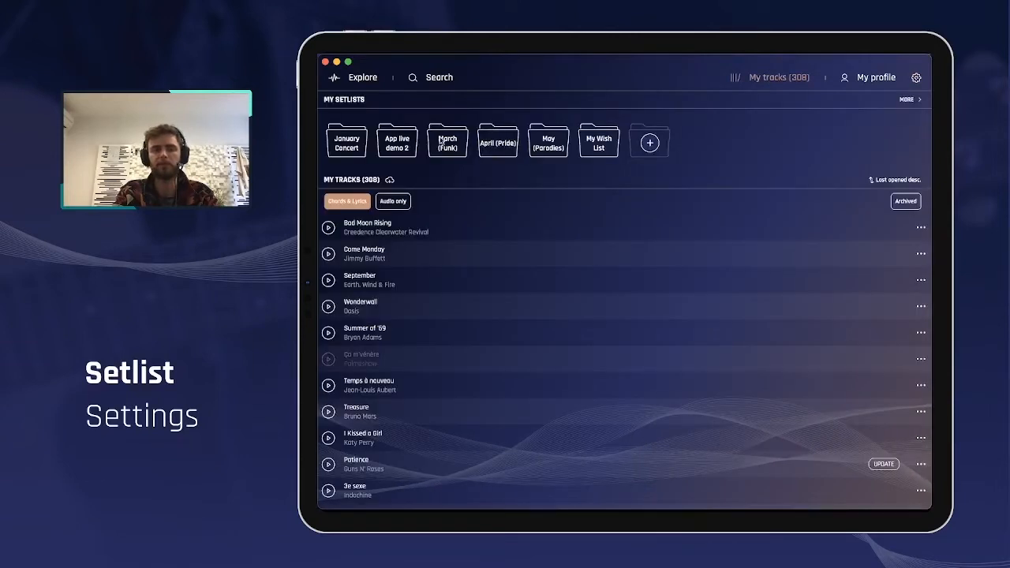
left_click(397, 141)
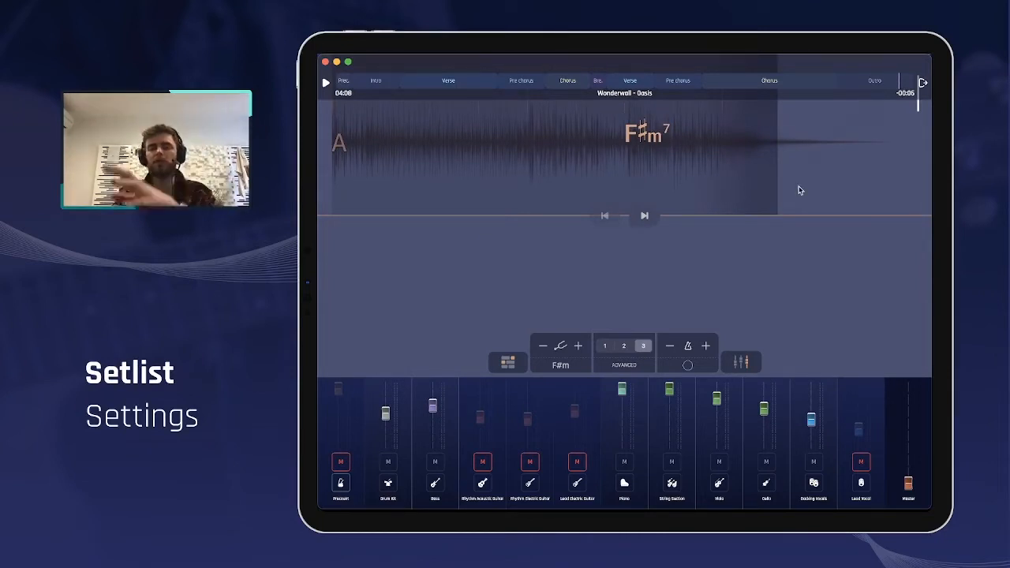
mouse_move(717, 356)
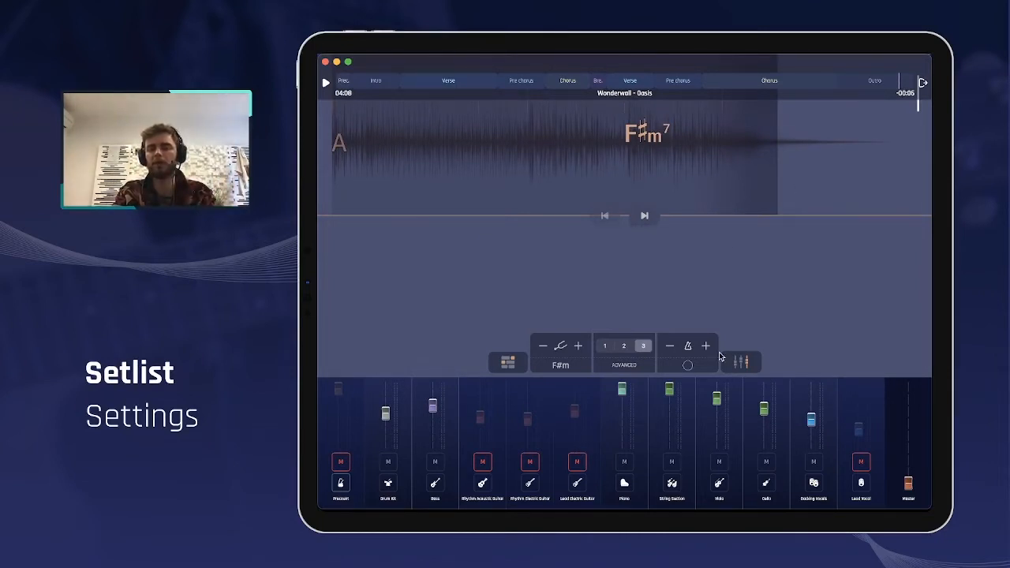
left_click(324, 83)
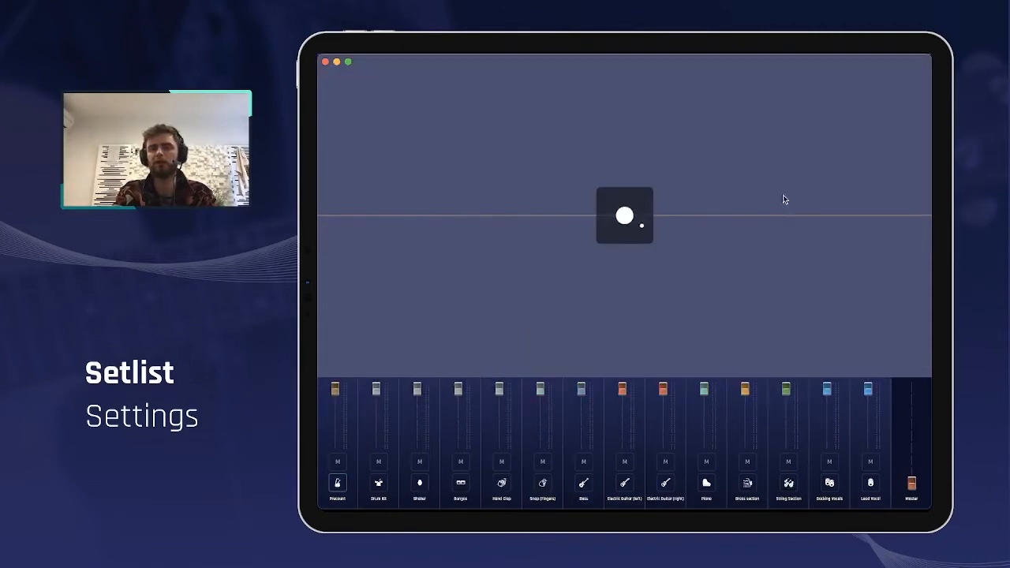
left_click(624, 216)
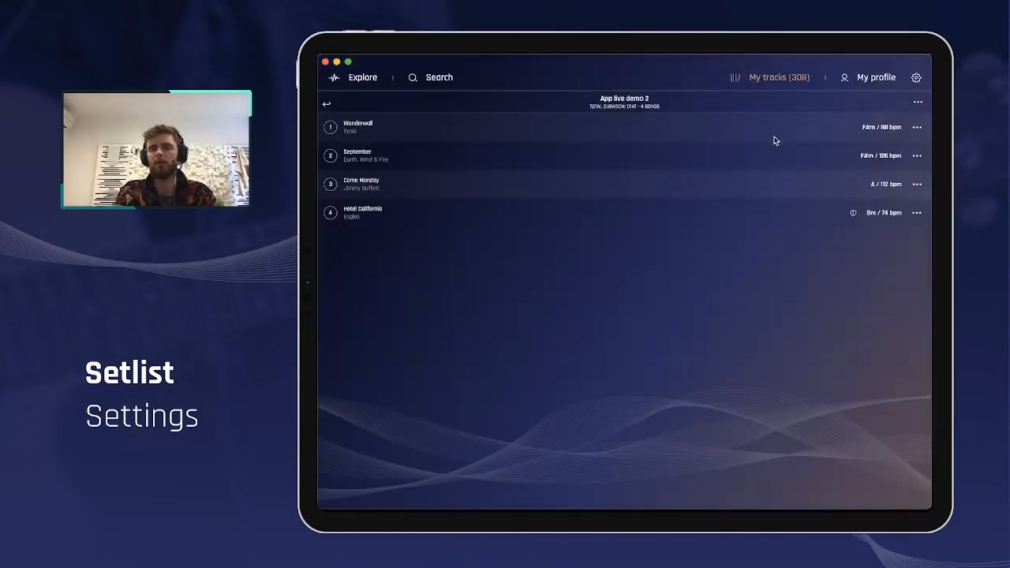
Set the setlist options to Auto-next off and Autoplay on, then close the dialog.
left_click(915, 78)
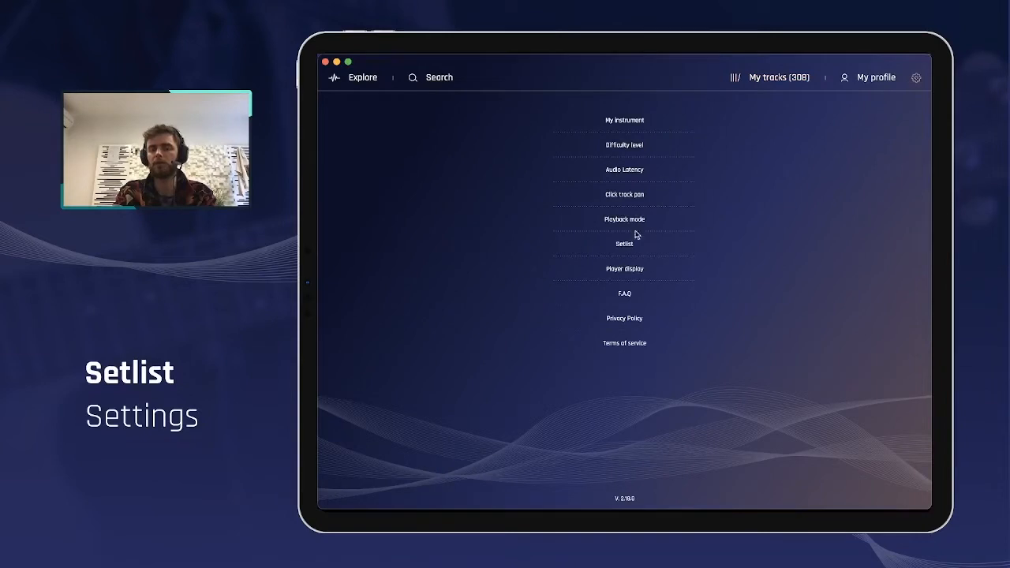
left_click(624, 243)
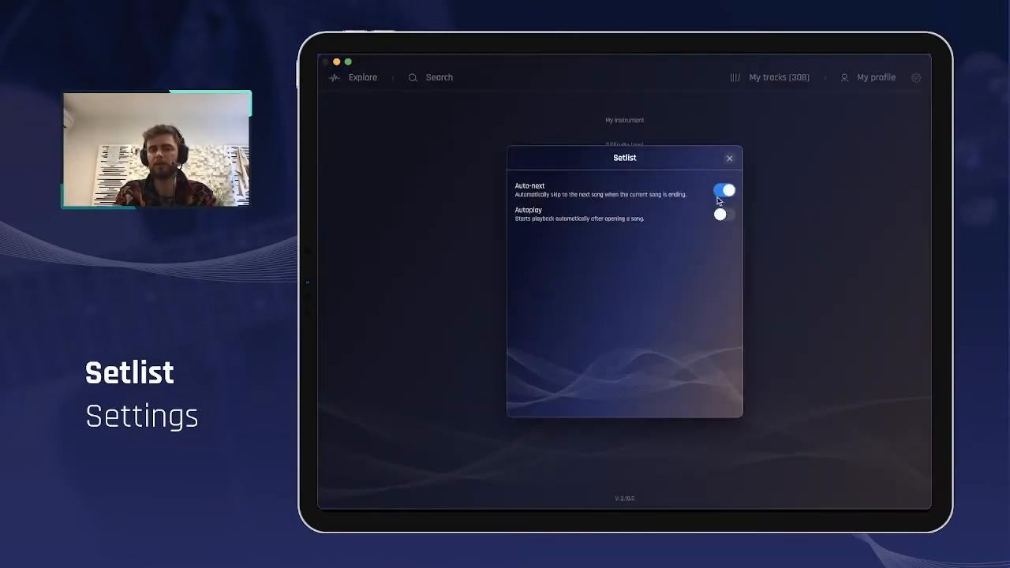
left_click(722, 190)
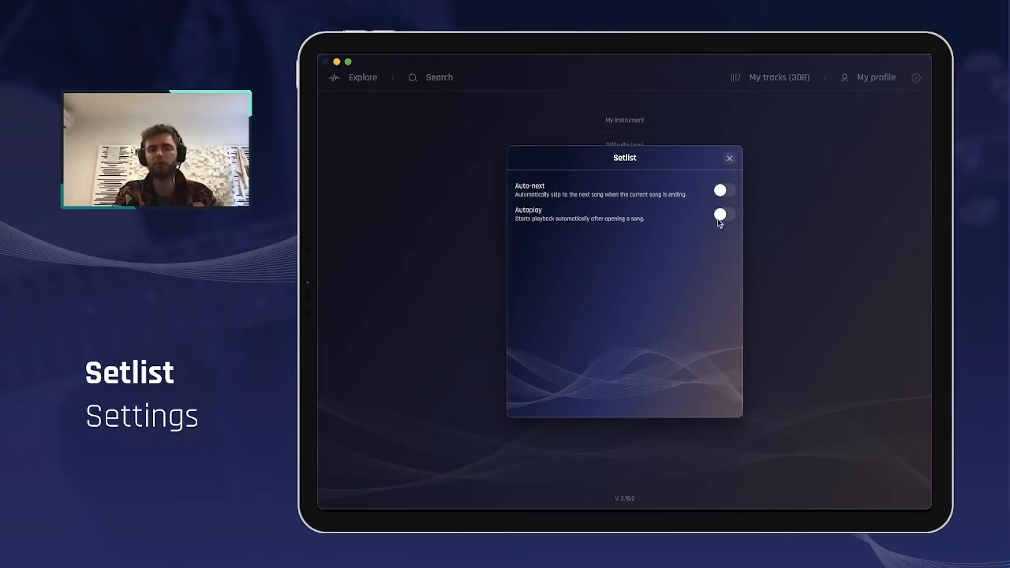
left_click(722, 214)
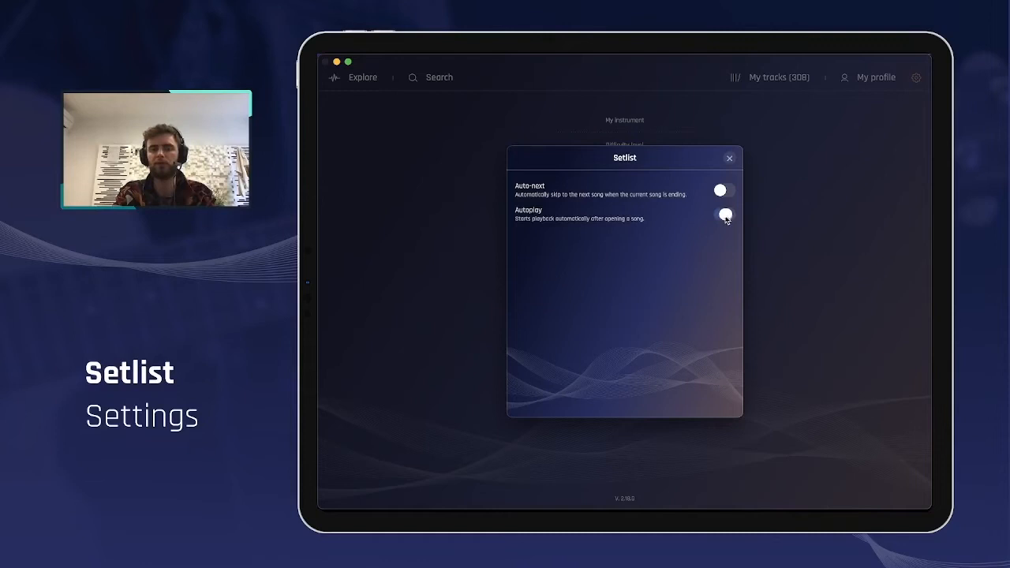
left_click(723, 214)
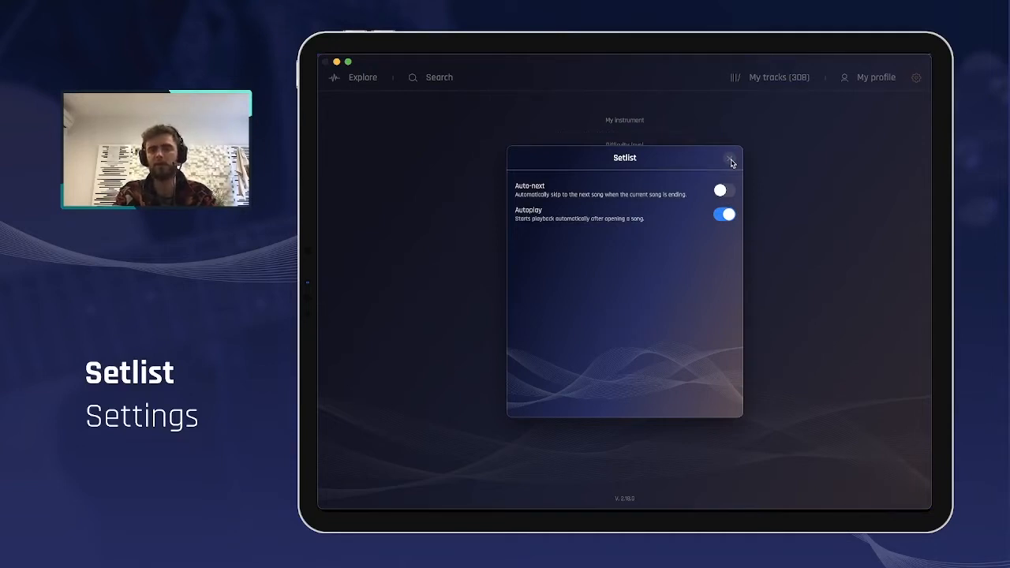
left_click(731, 158)
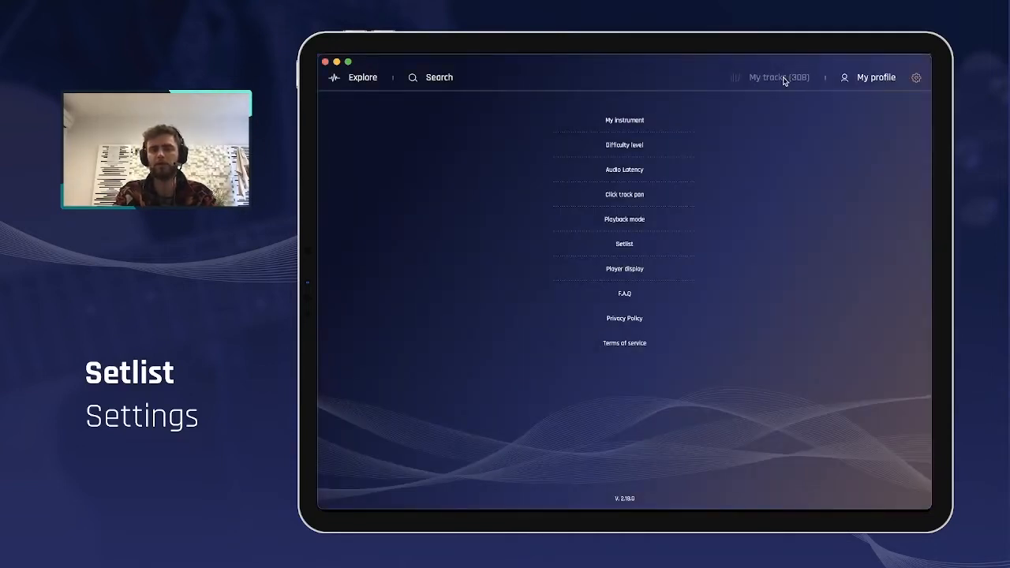
Play Wonderwall from the App live demo 2 setlist and skip ahead to September.
left_click(623, 243)
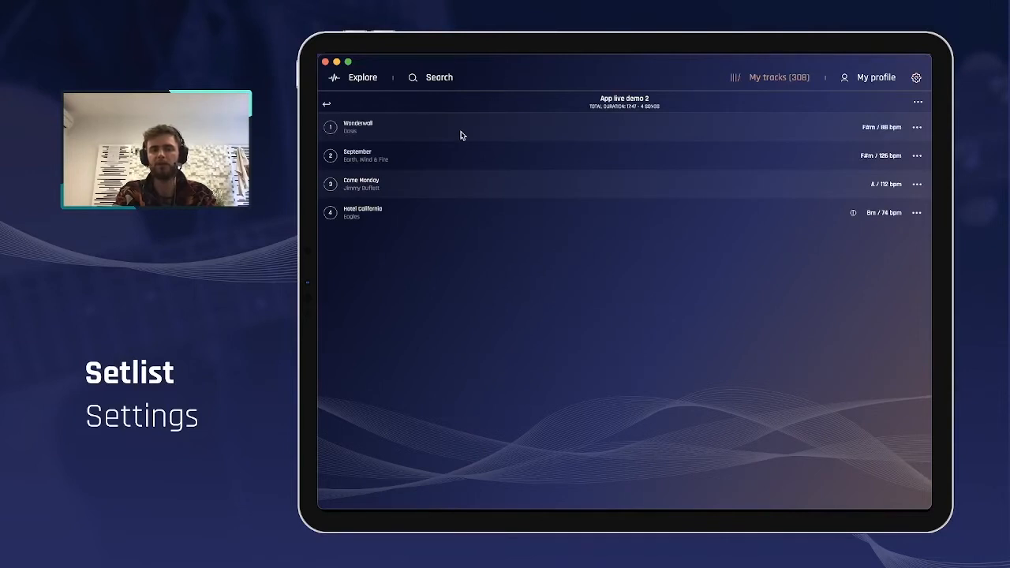
left_click(358, 126)
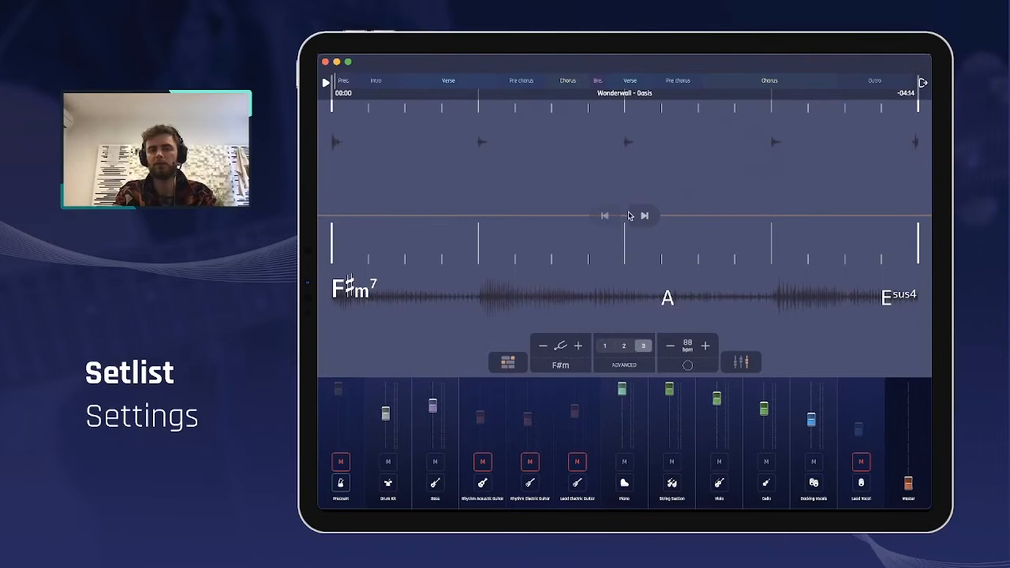
left_click(324, 83)
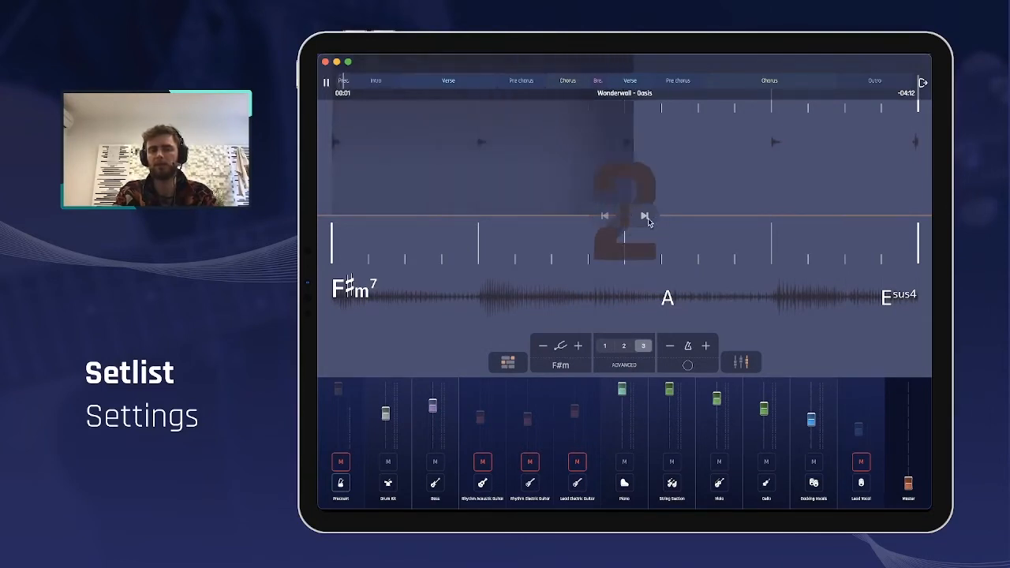
left_click(645, 216)
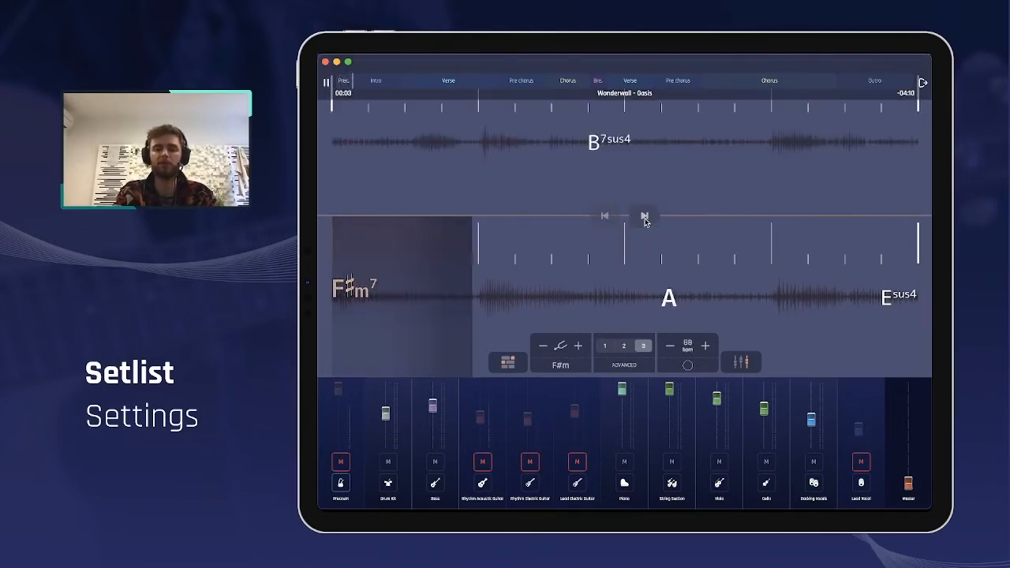
left_click(644, 216)
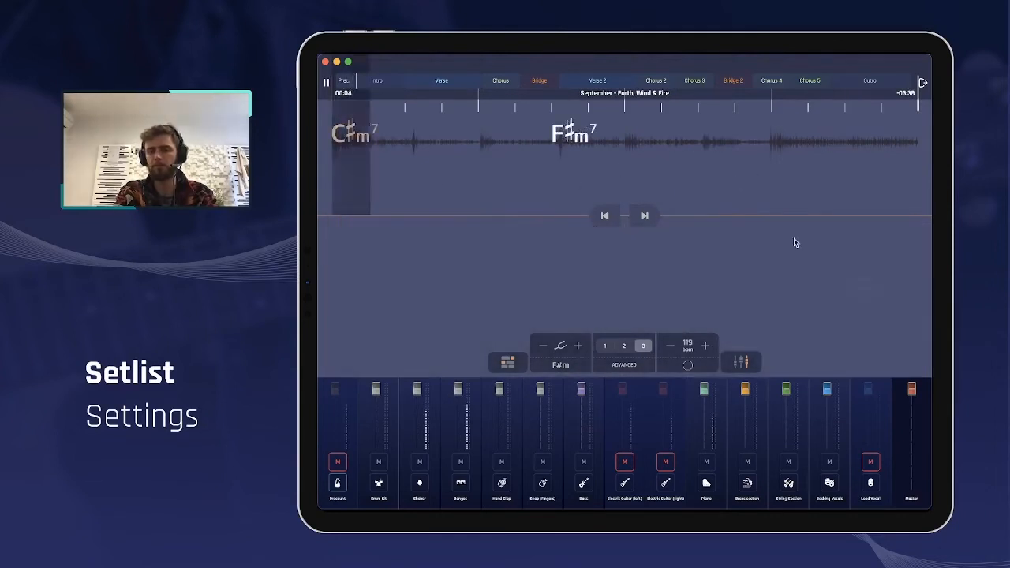
Leave the player and bring the settings menu back up.
left_click(324, 82)
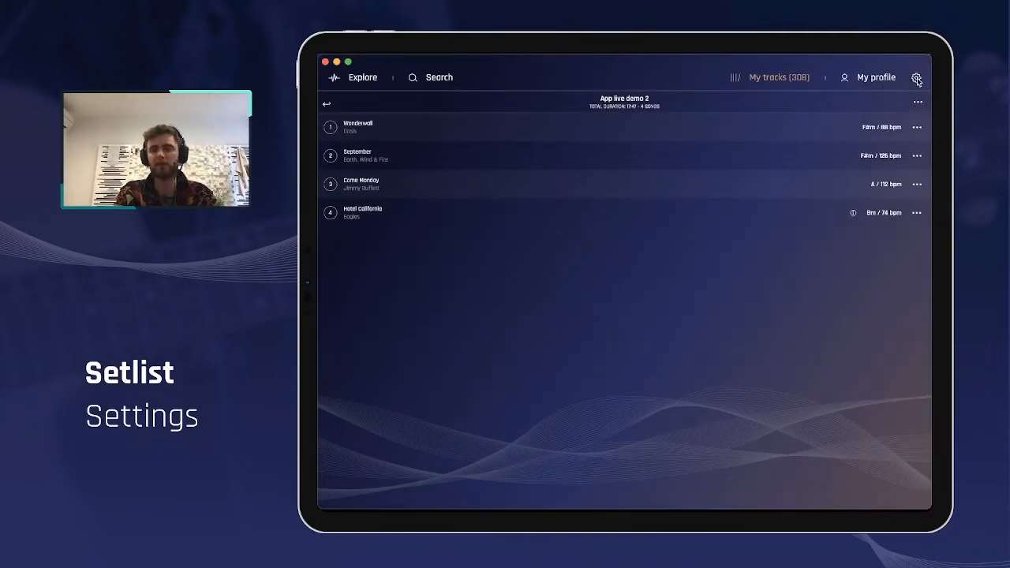
left_click(916, 78)
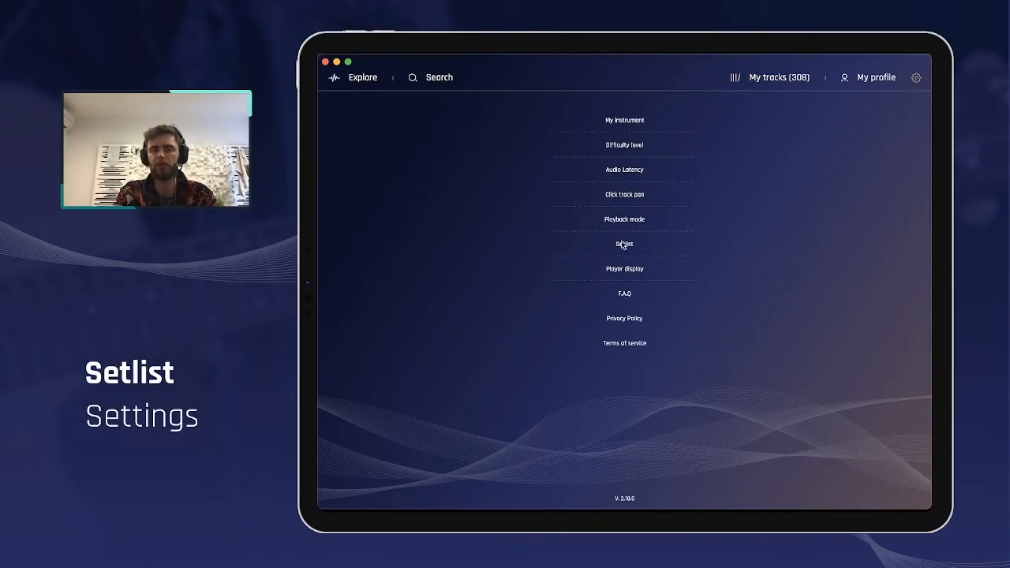
Turn Auto-next on so both Auto-next and Autoplay are enabled, then close the dialog.
left_click(624, 243)
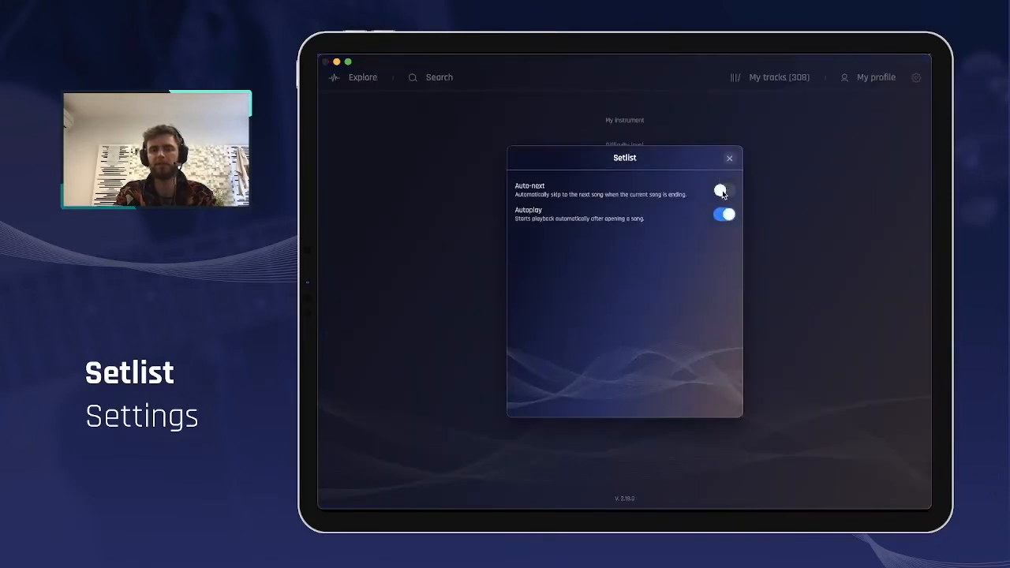
left_click(722, 190)
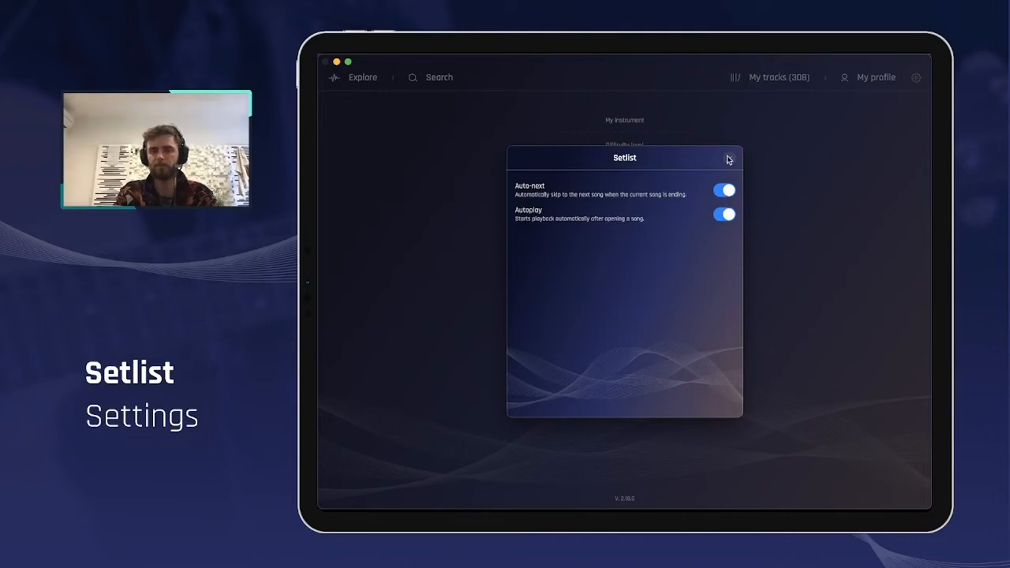
left_click(728, 159)
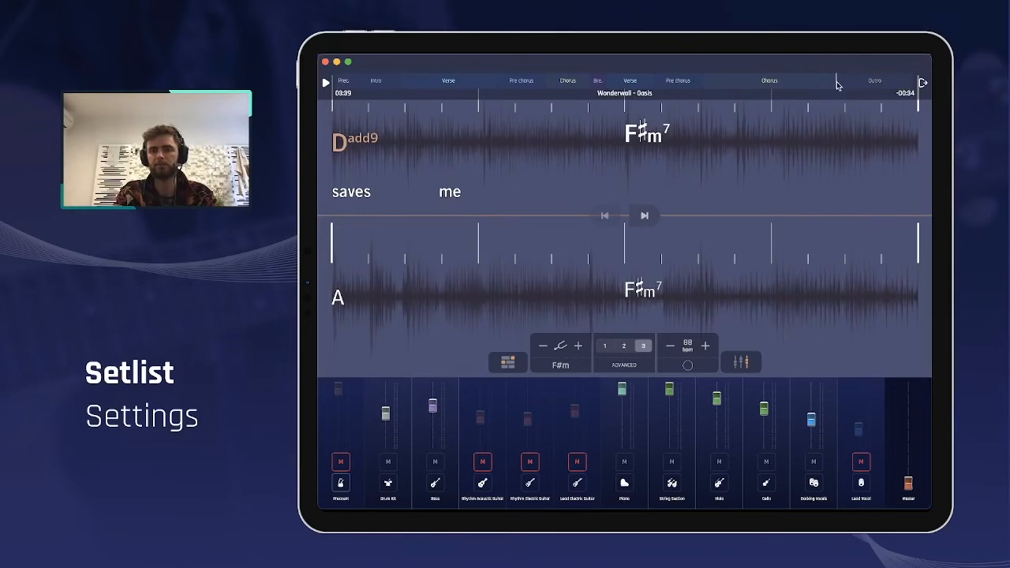
Seek near the end of Wonderwall and let September start on its own.
left_click(325, 83)
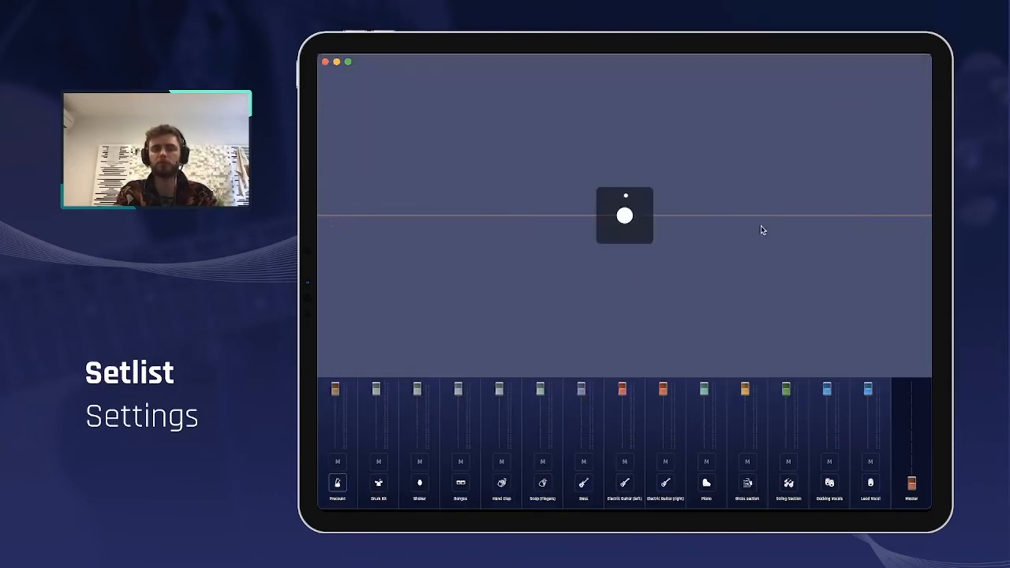
left_click(624, 215)
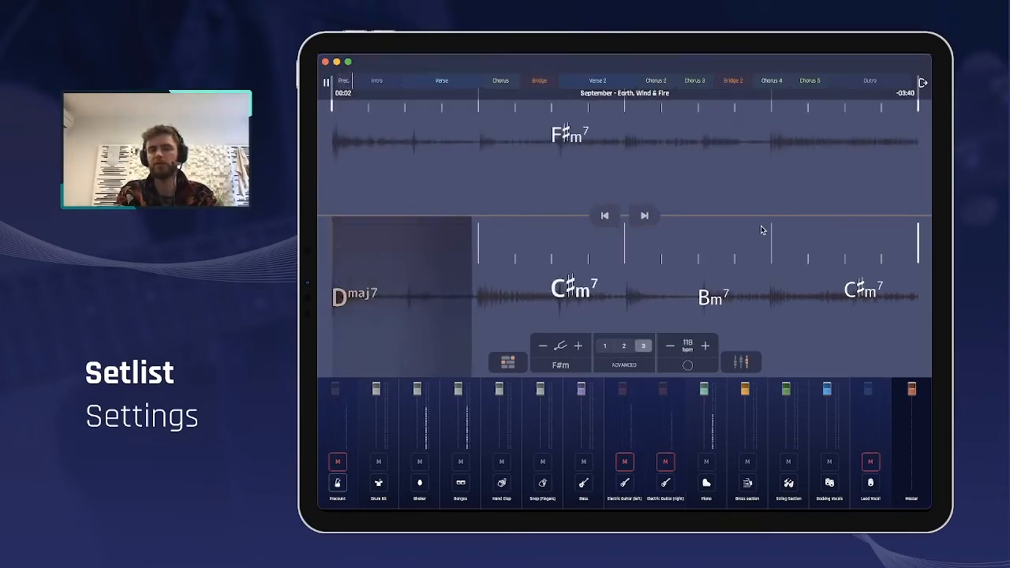
left_click(323, 82)
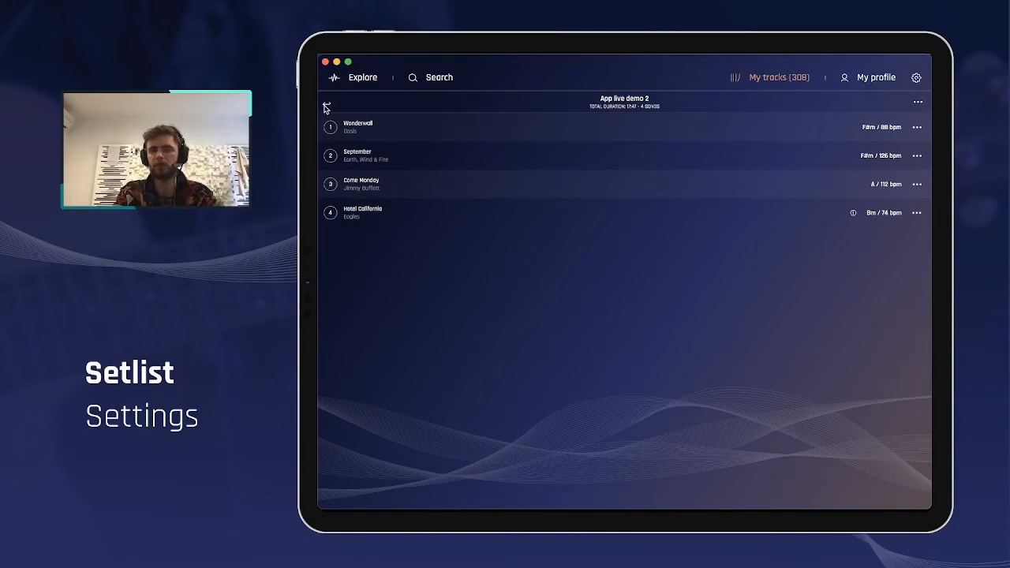
Go back to My tracks and reopen the setlist settings.
left_click(326, 106)
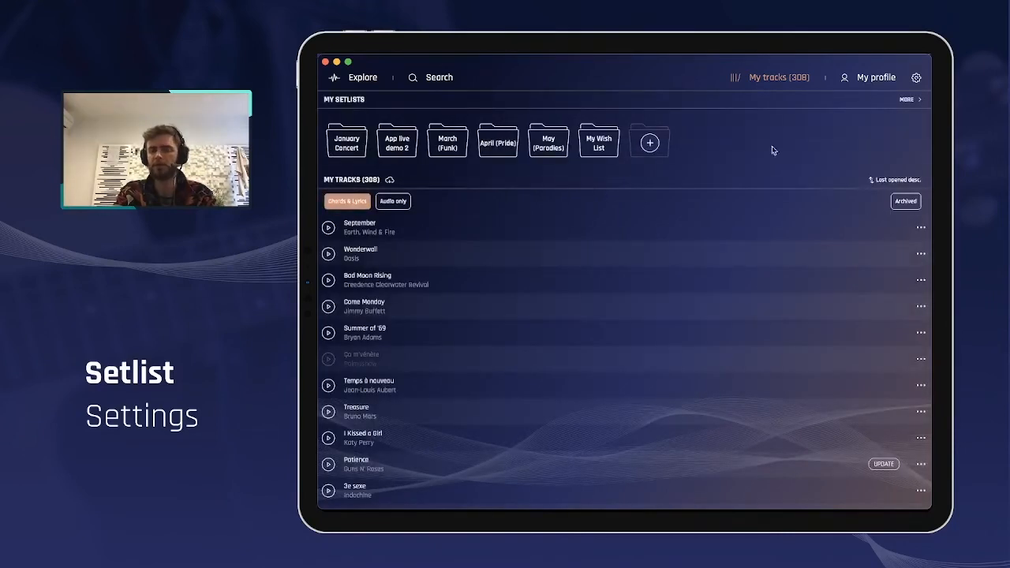
left_click(916, 77)
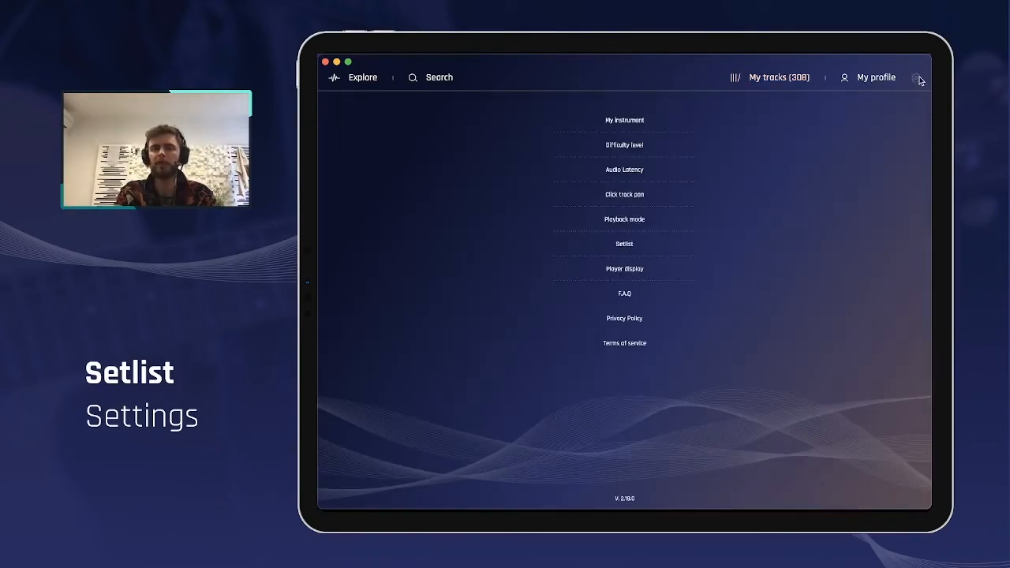
mouse_move(624, 243)
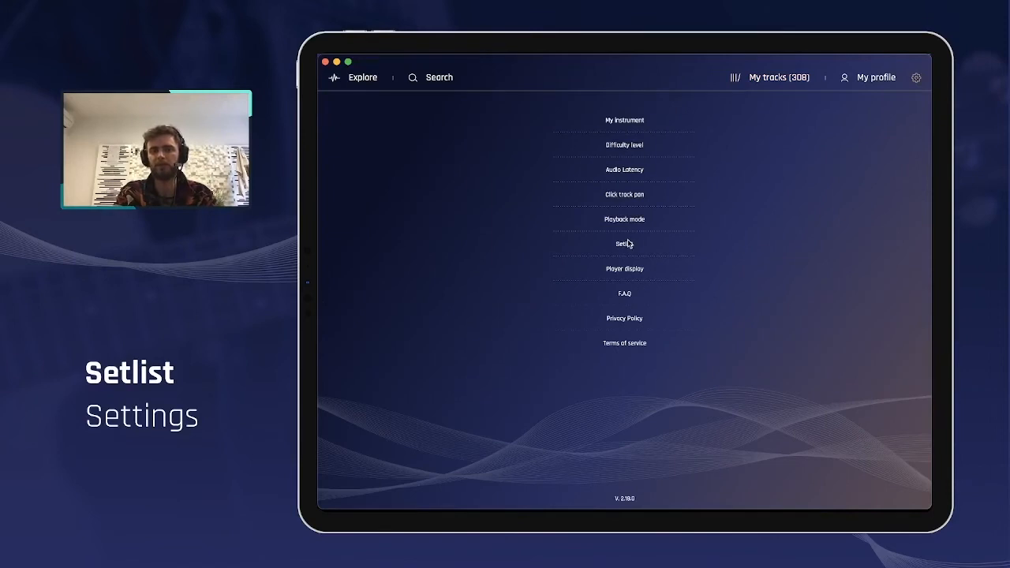
left_click(624, 243)
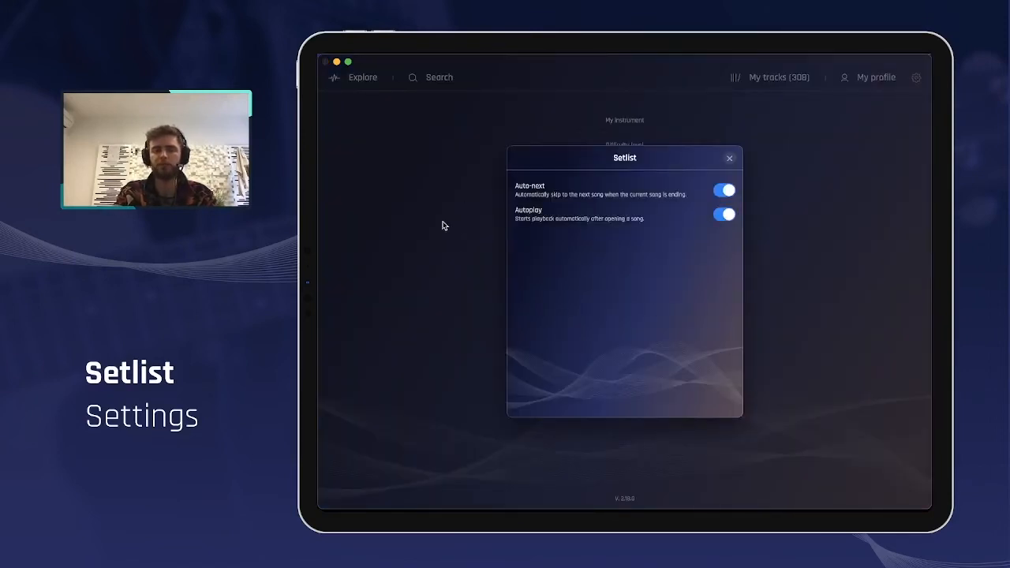
mouse_move(804, 310)
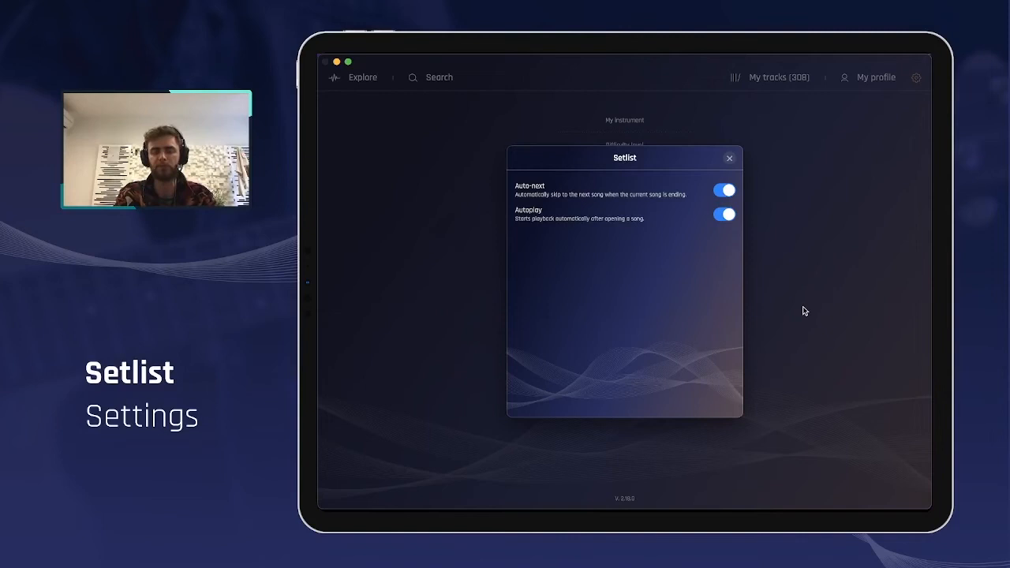
mouse_move(741, 274)
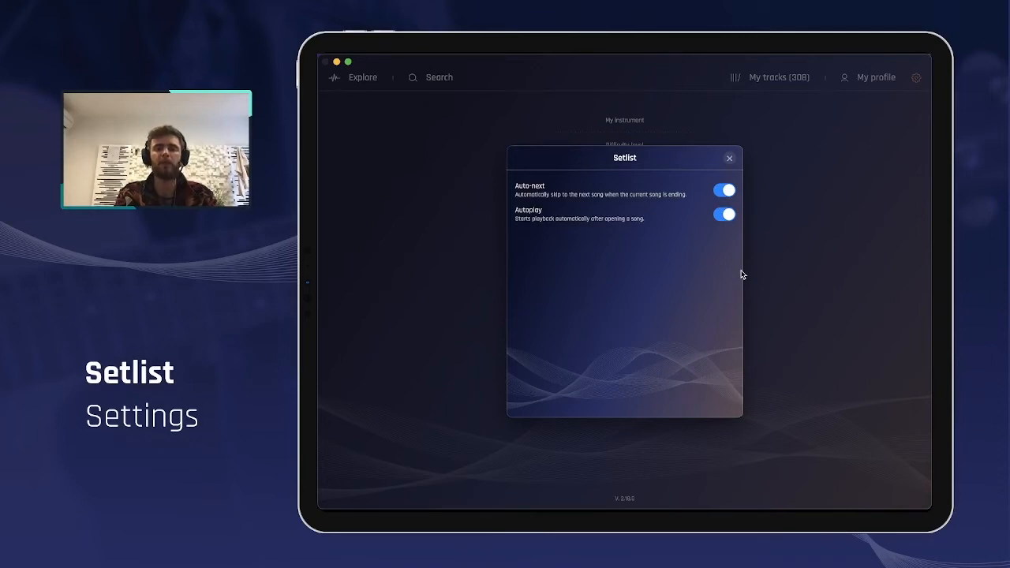
mouse_move(741, 228)
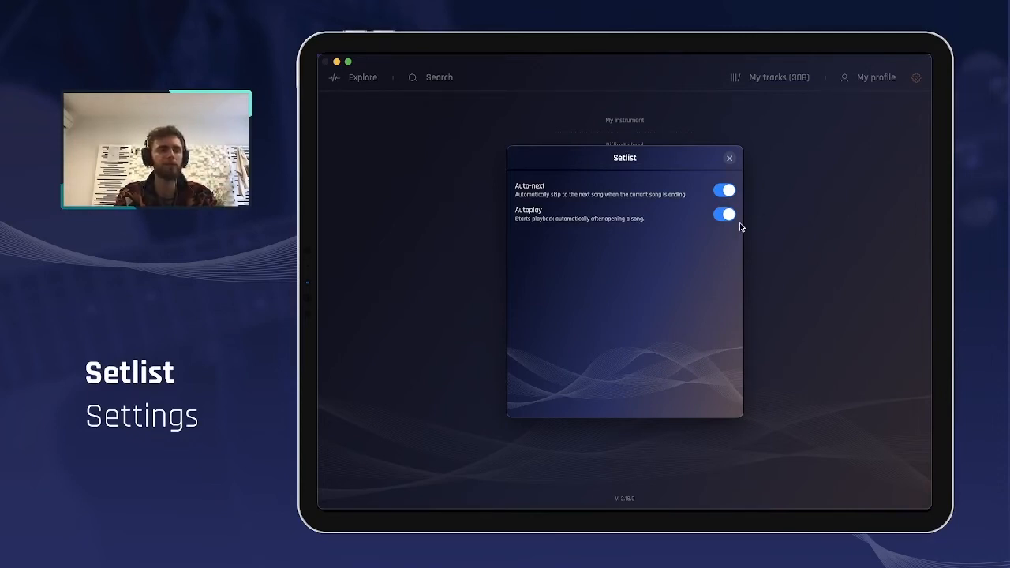
mouse_move(579, 190)
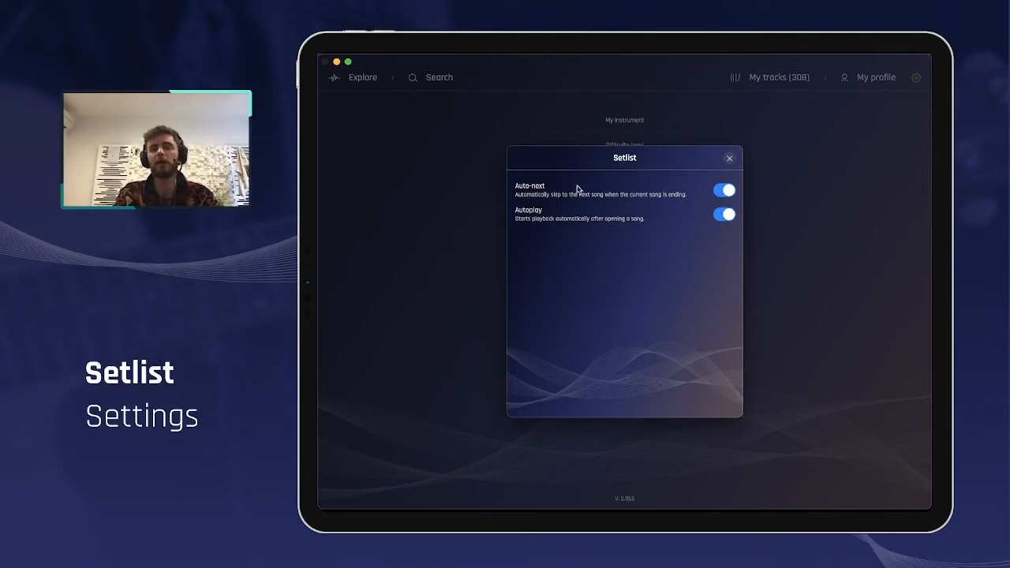
mouse_move(635, 216)
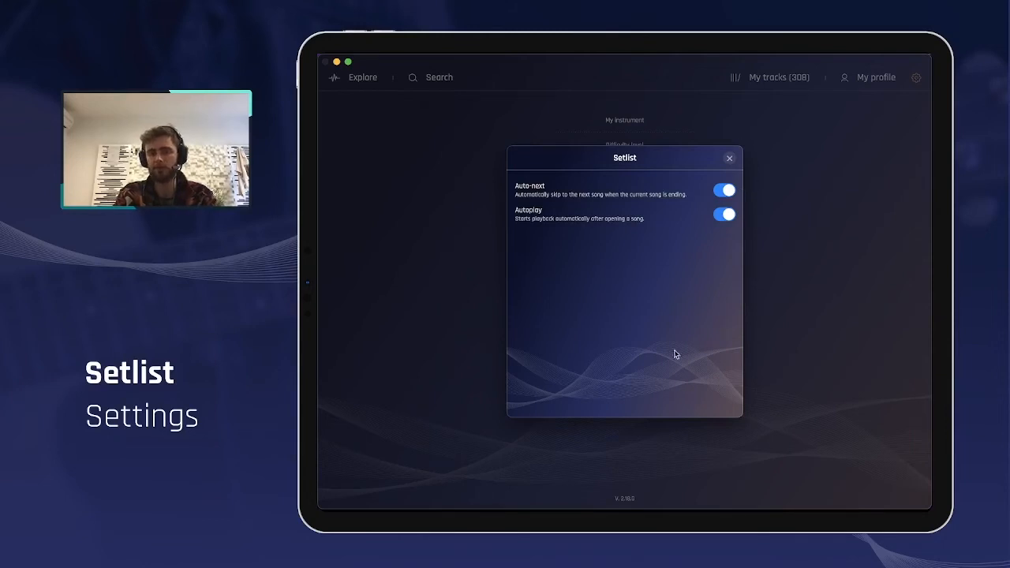
mouse_move(740, 296)
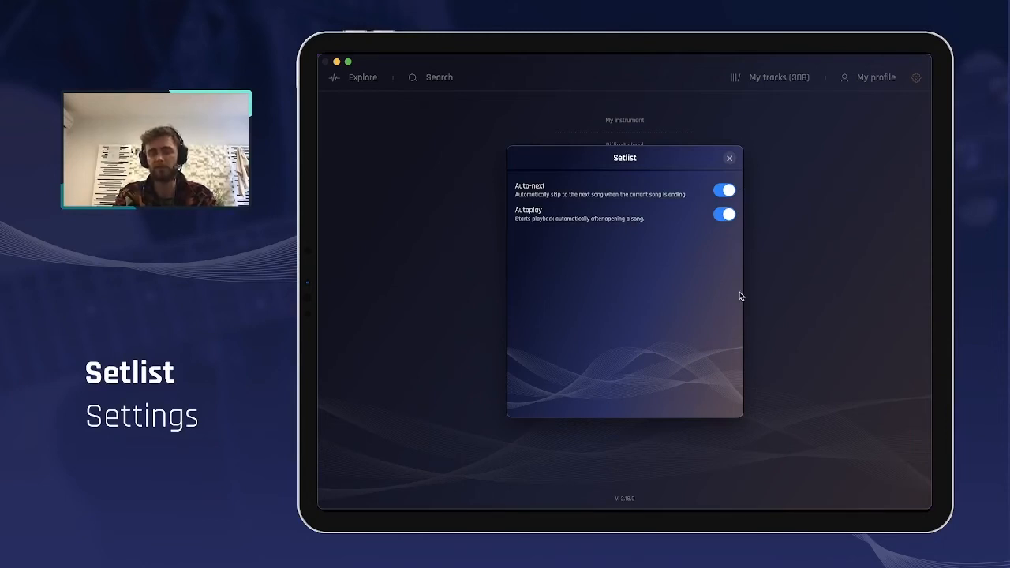
mouse_move(750, 255)
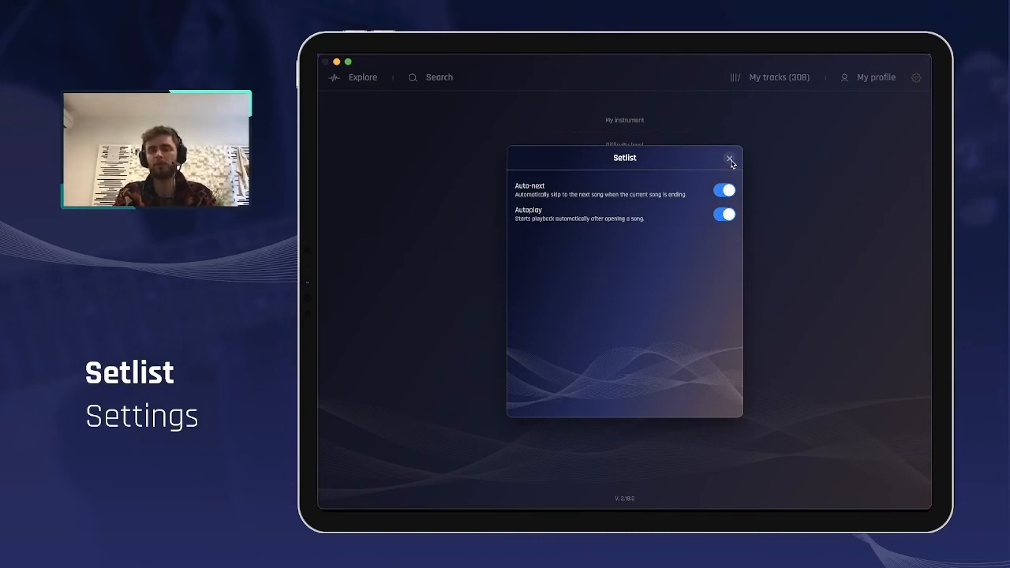
Close the Setlist dialog, leaving both options on.
left_click(729, 158)
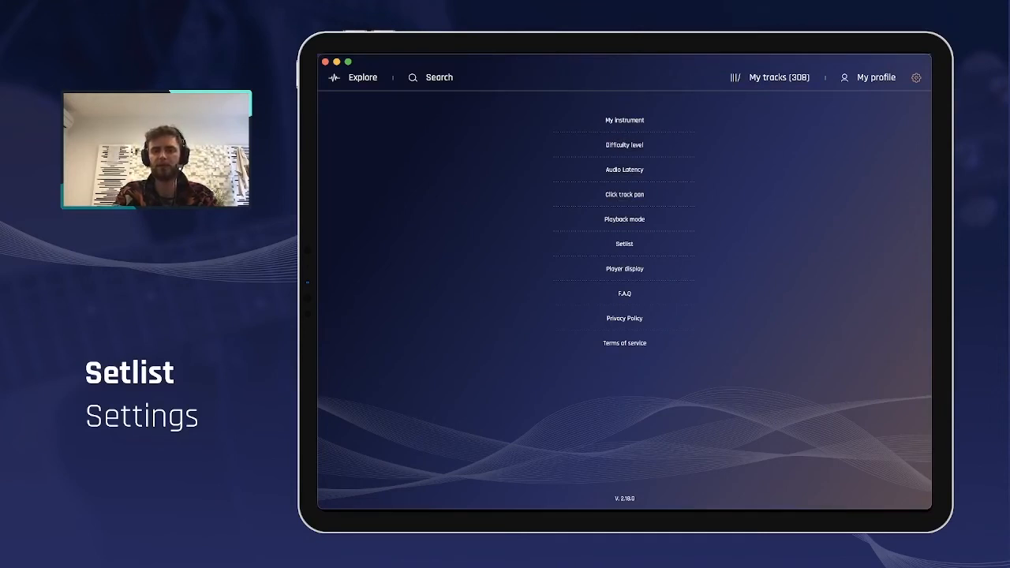
Set Playback mode to Single tap instead of double tap and close the dialog.
left_click(624, 219)
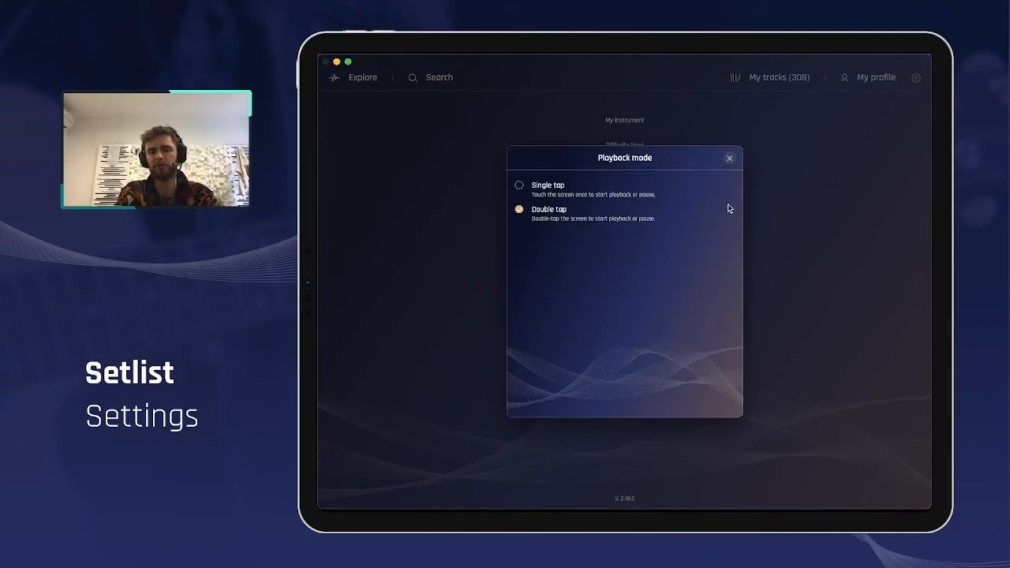
left_click(728, 158)
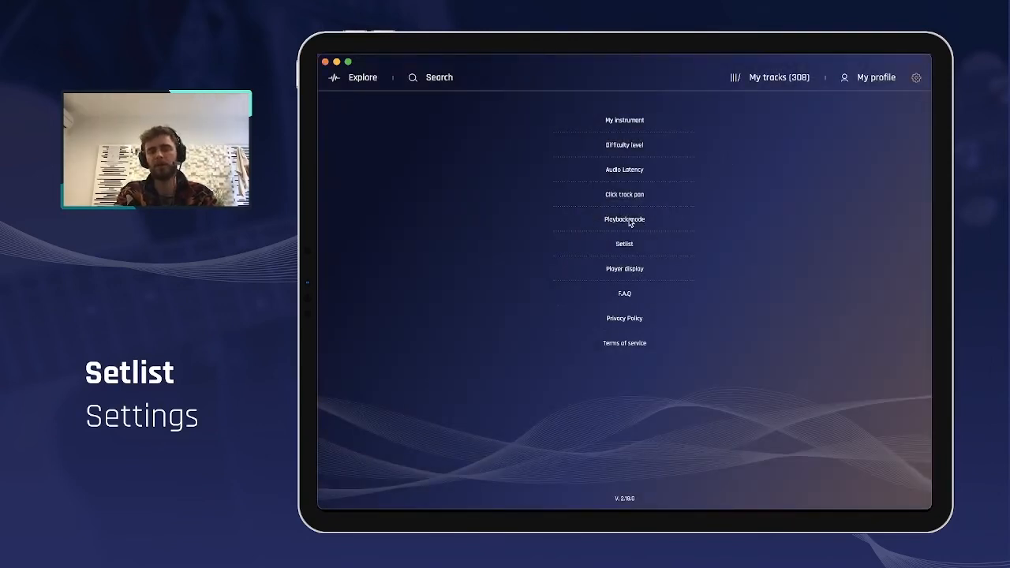
left_click(624, 220)
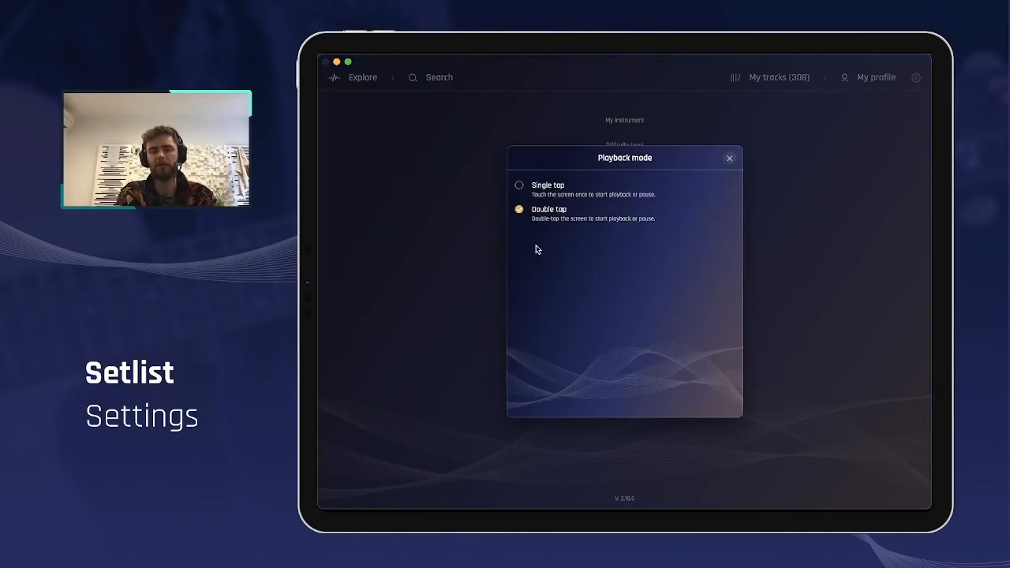
mouse_move(630, 206)
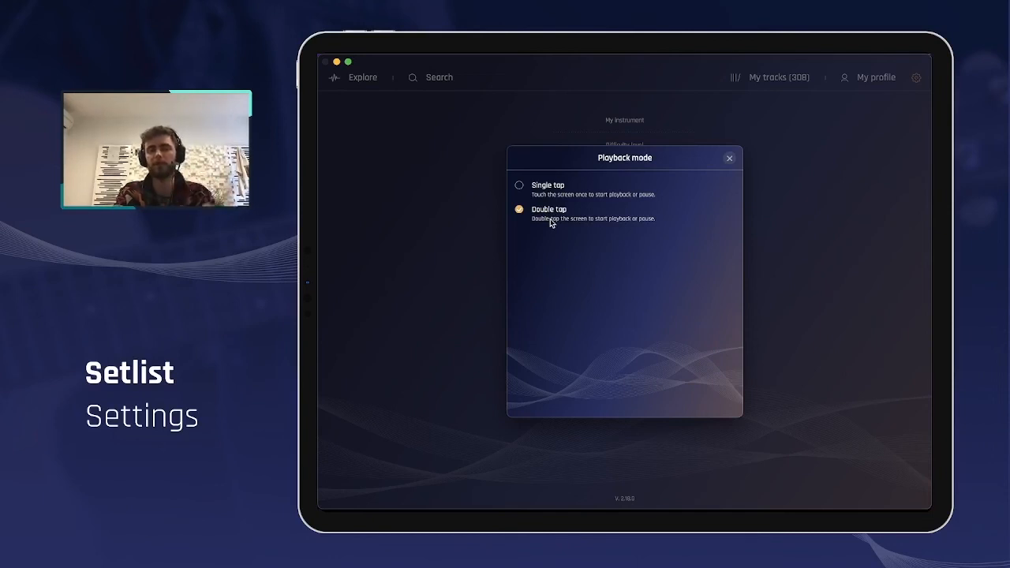
left_click(518, 184)
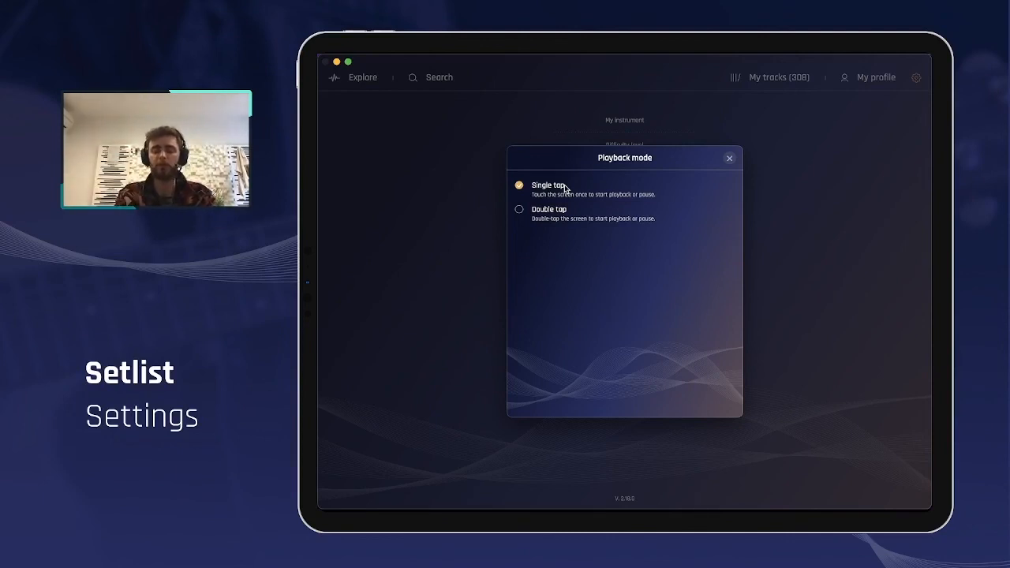
mouse_move(561, 253)
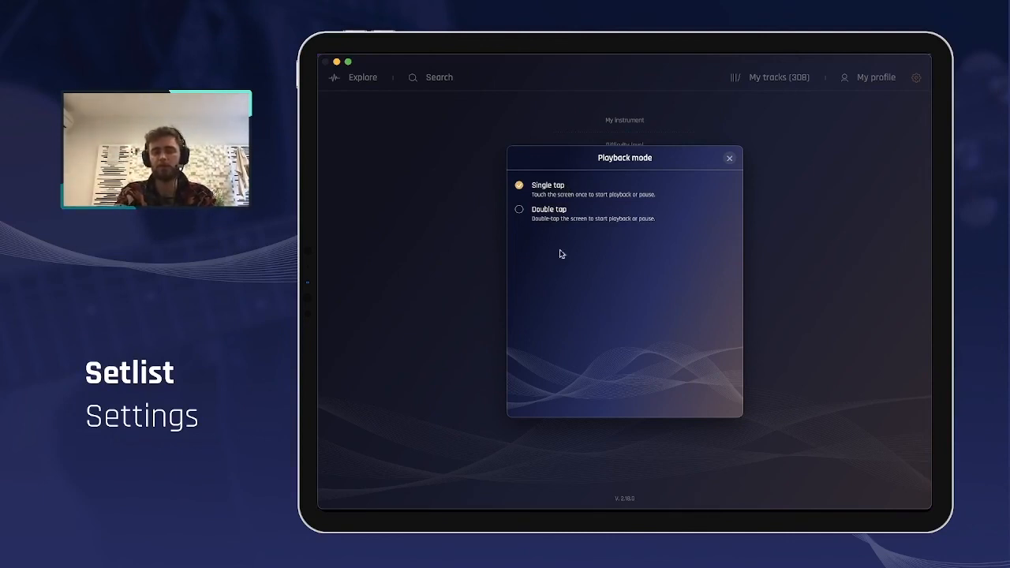
mouse_move(552, 229)
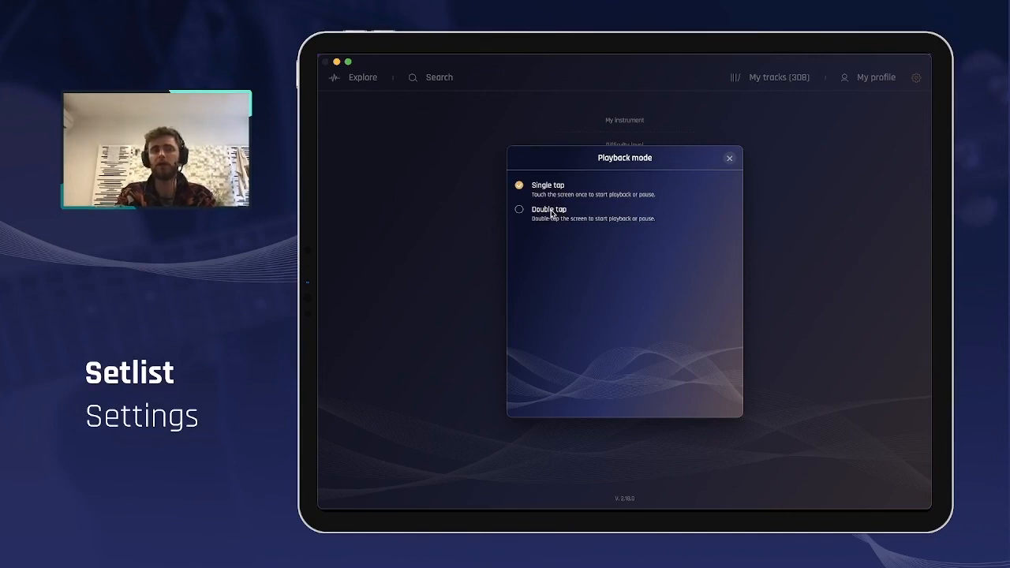
mouse_move(731, 161)
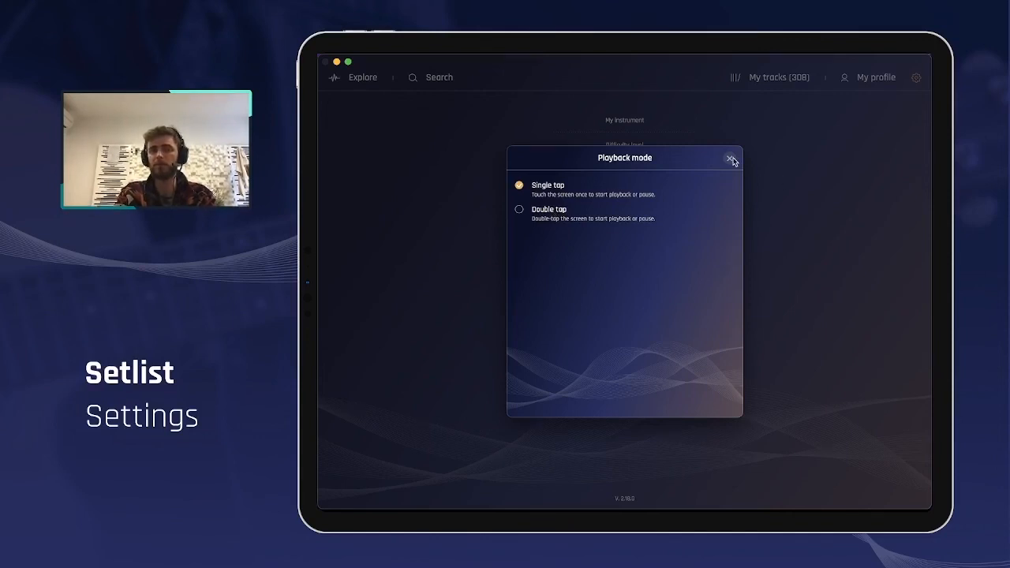
left_click(730, 159)
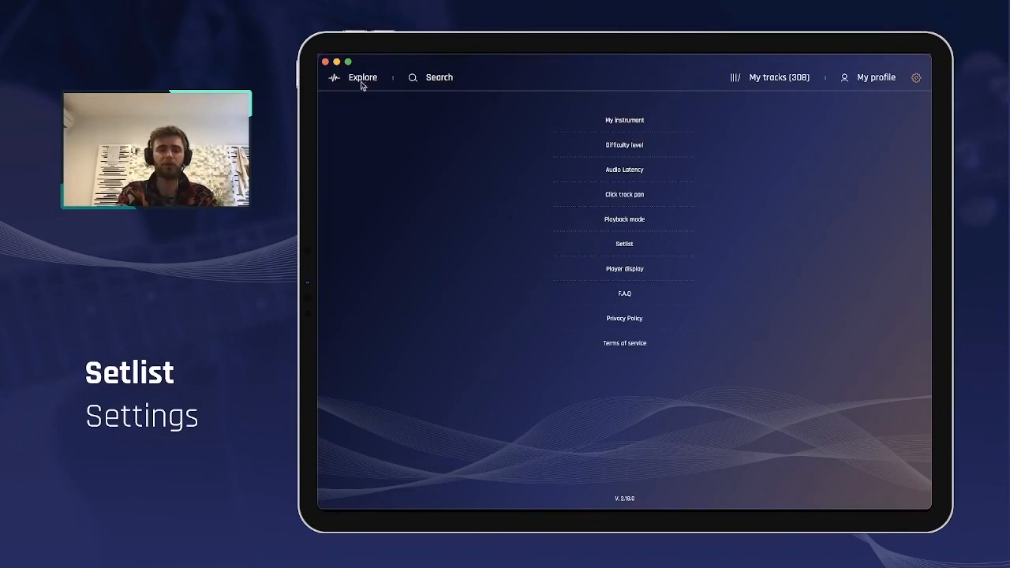
Go to the Explore page from the top bar.
left_click(363, 78)
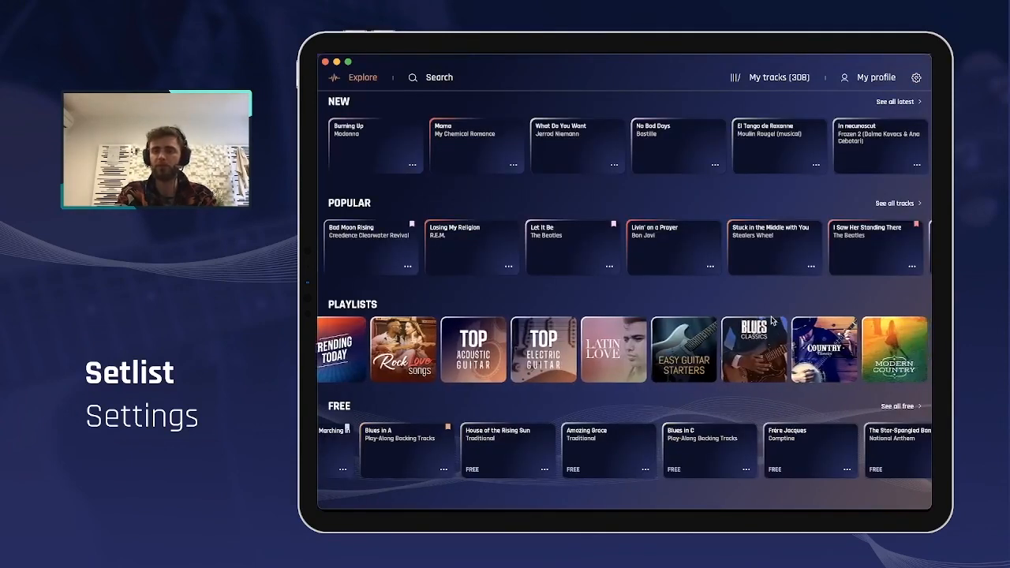